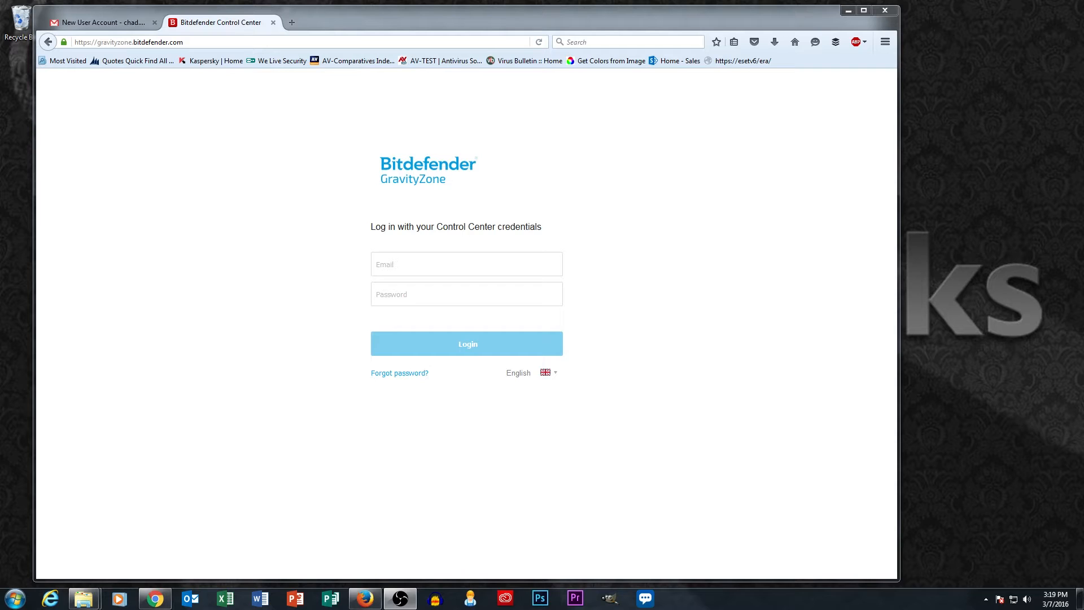
pyautogui.moveTo(122, 234)
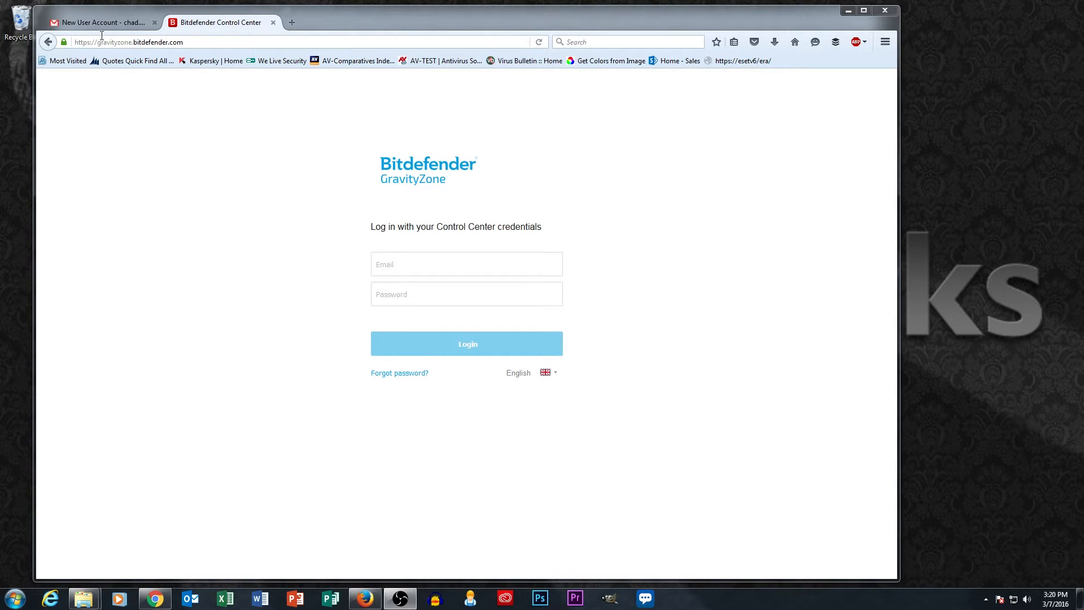
# Step: Open the Bitdefender New User Account email in Gmail and select the username address
pyautogui.click(97, 22)
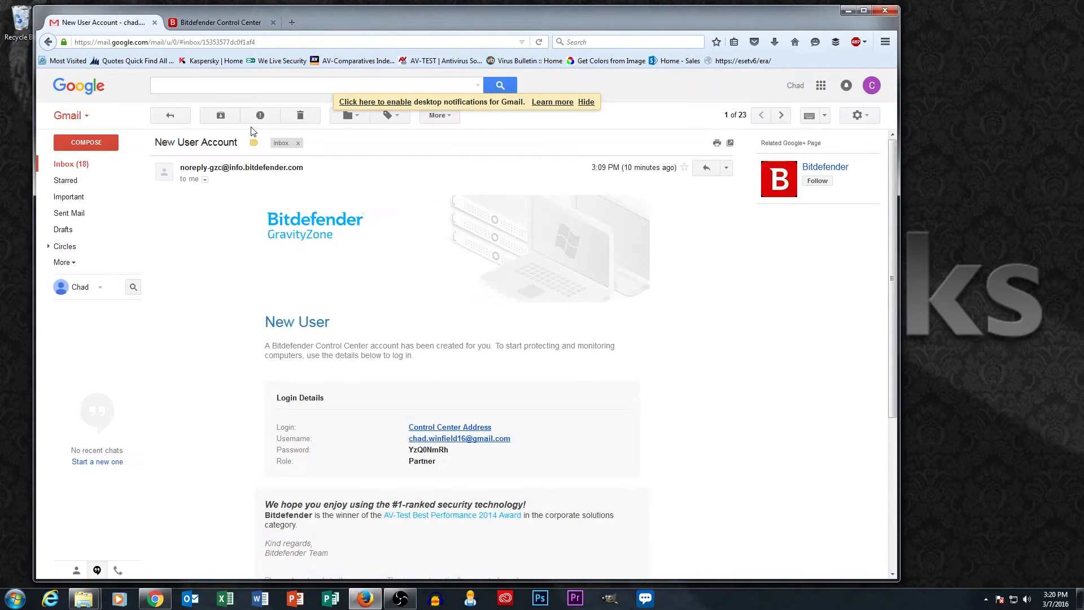
pyautogui.moveTo(465, 160)
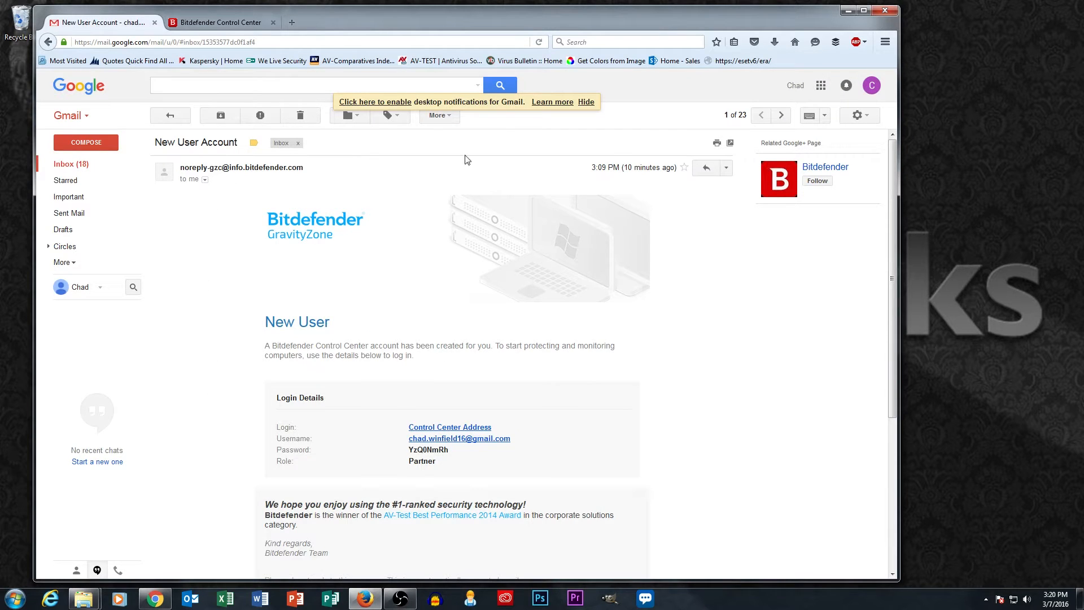
pyautogui.moveTo(475, 456)
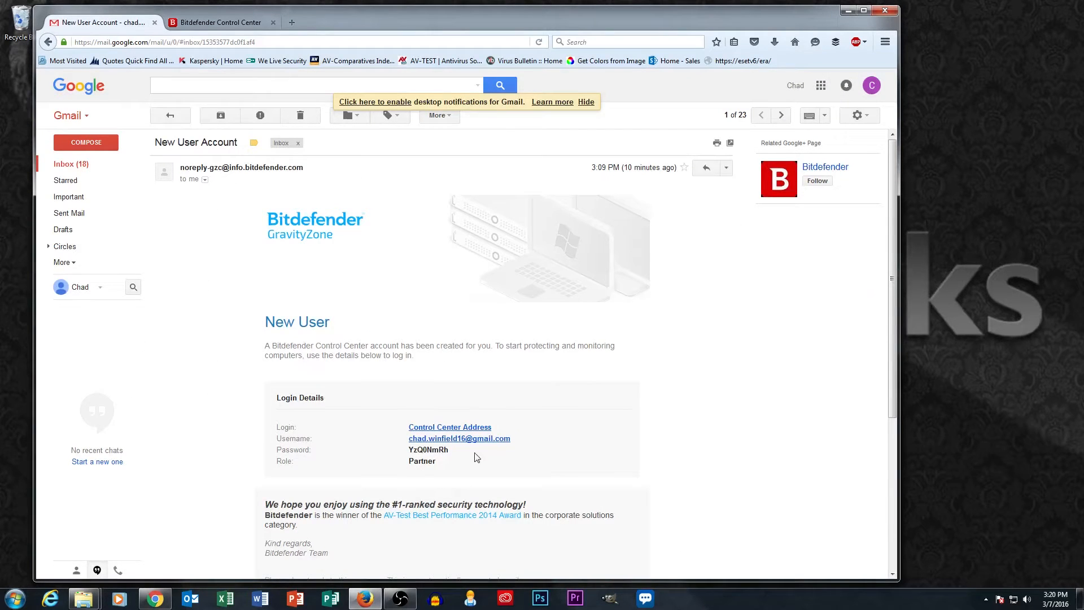
pyautogui.moveTo(463, 432)
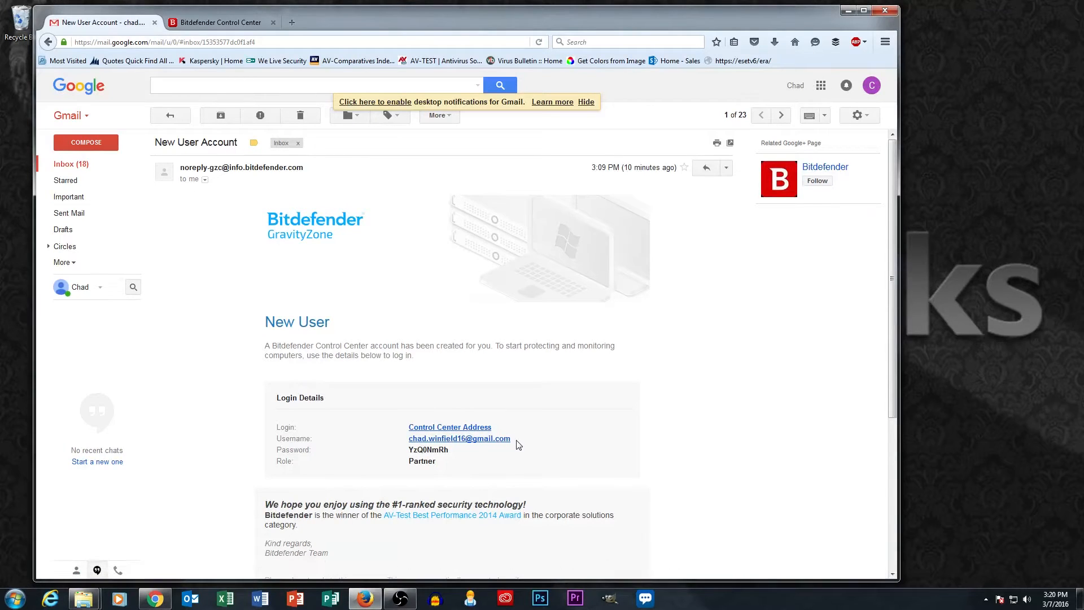
pyautogui.moveTo(426, 473)
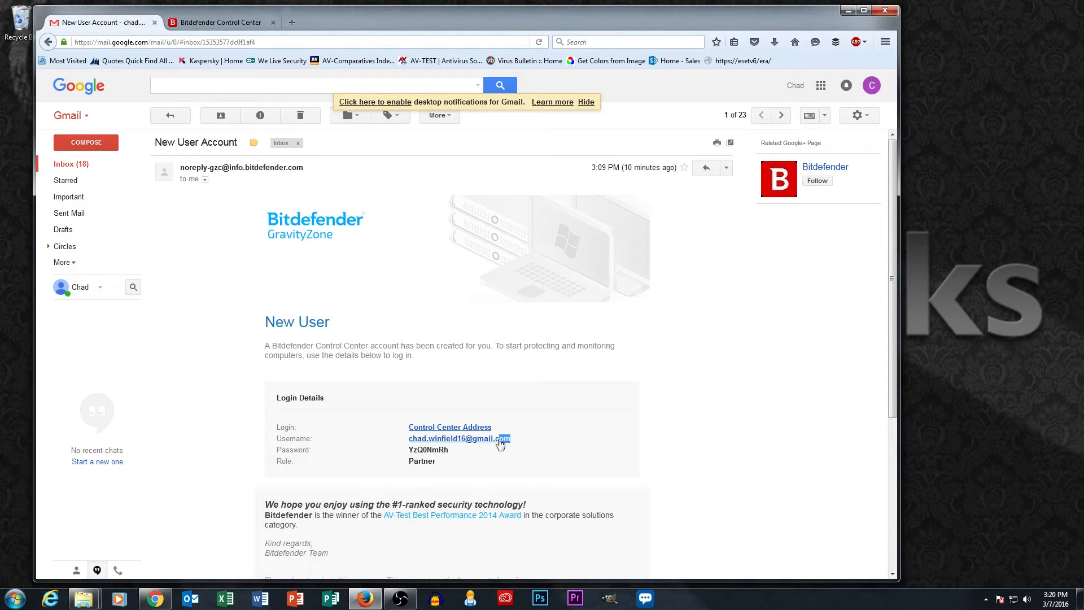
pyautogui.doubleClick(459, 439)
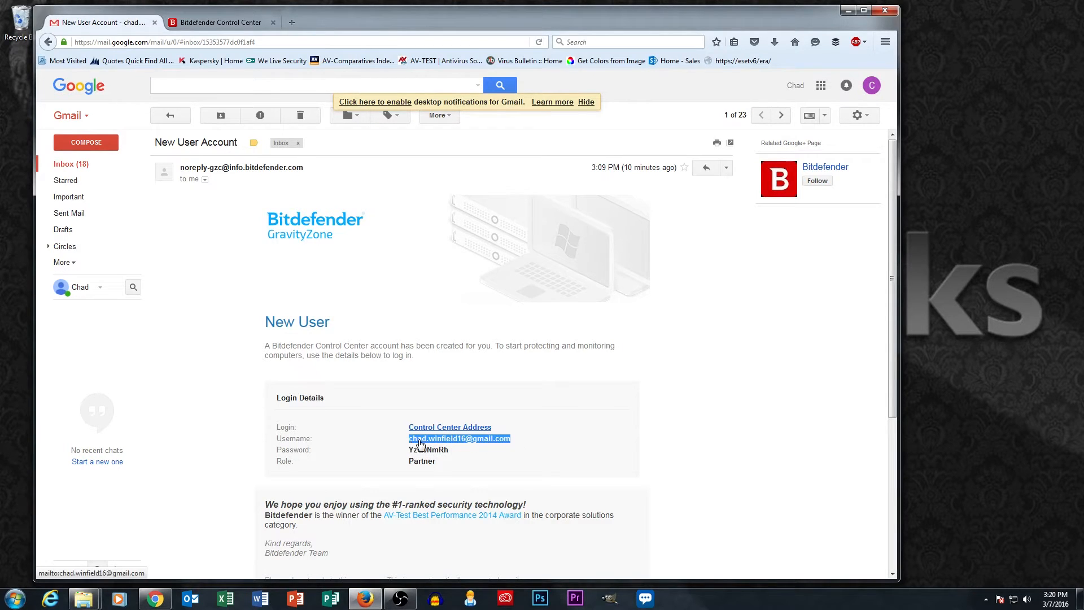
pyautogui.moveTo(439, 455)
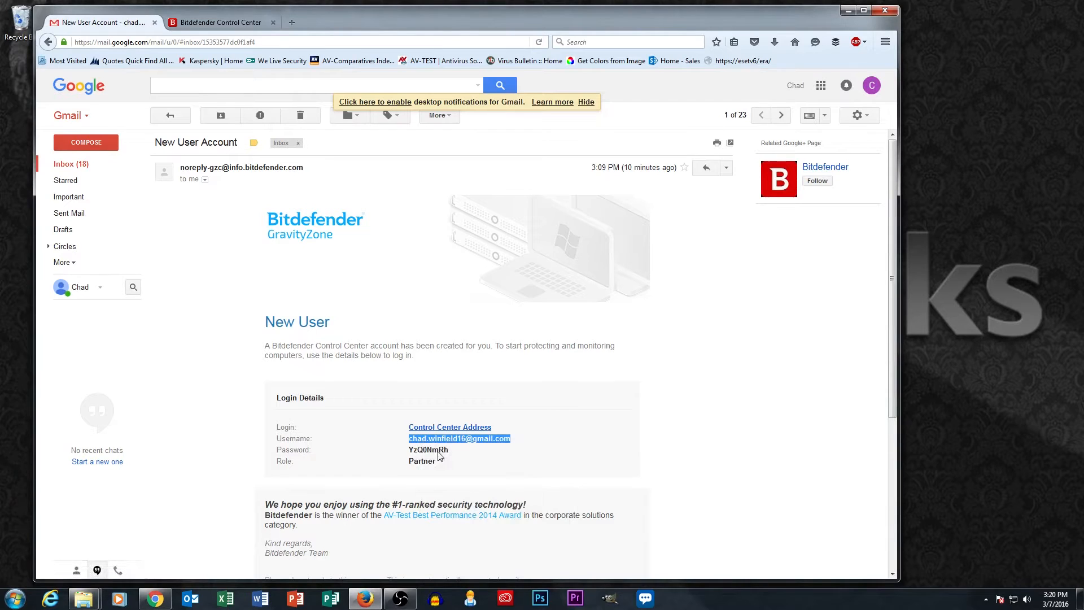
pyautogui.click(221, 22)
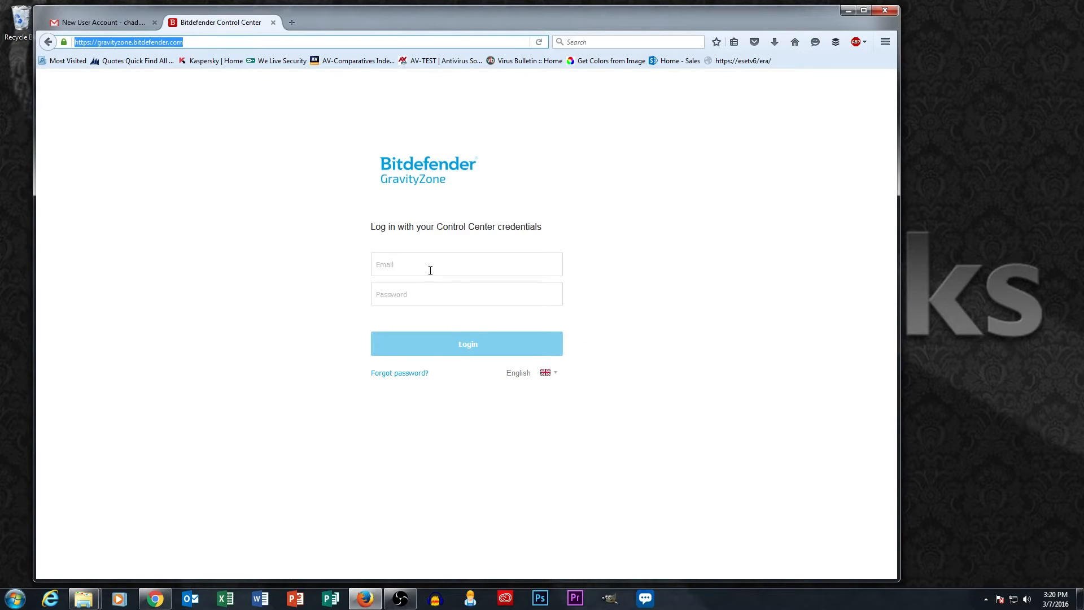
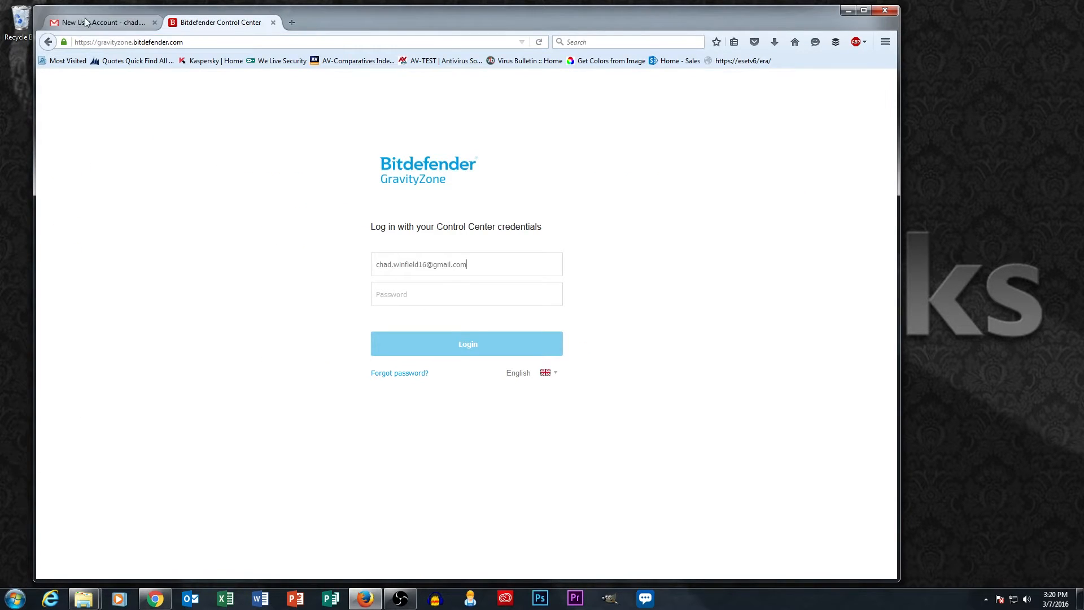
pyautogui.click(100, 22)
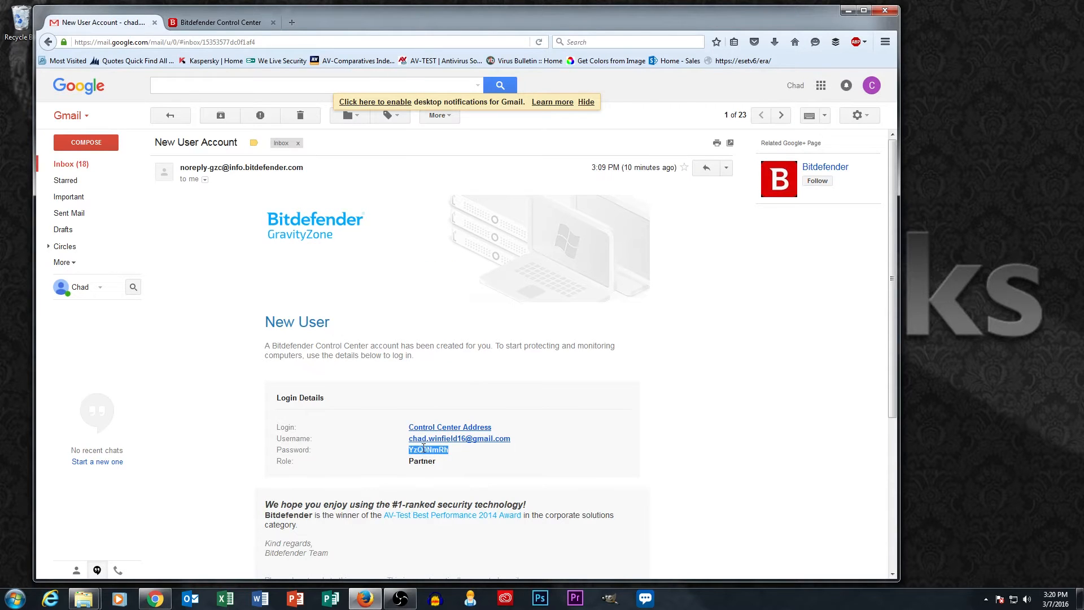
pyautogui.click(222, 22)
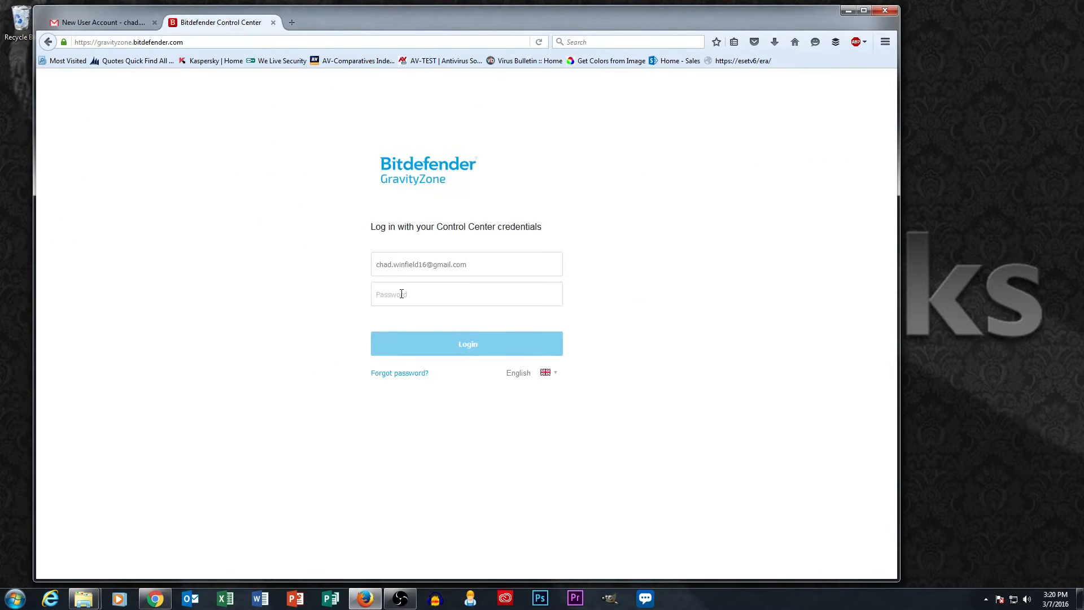
pyautogui.click(466, 343)
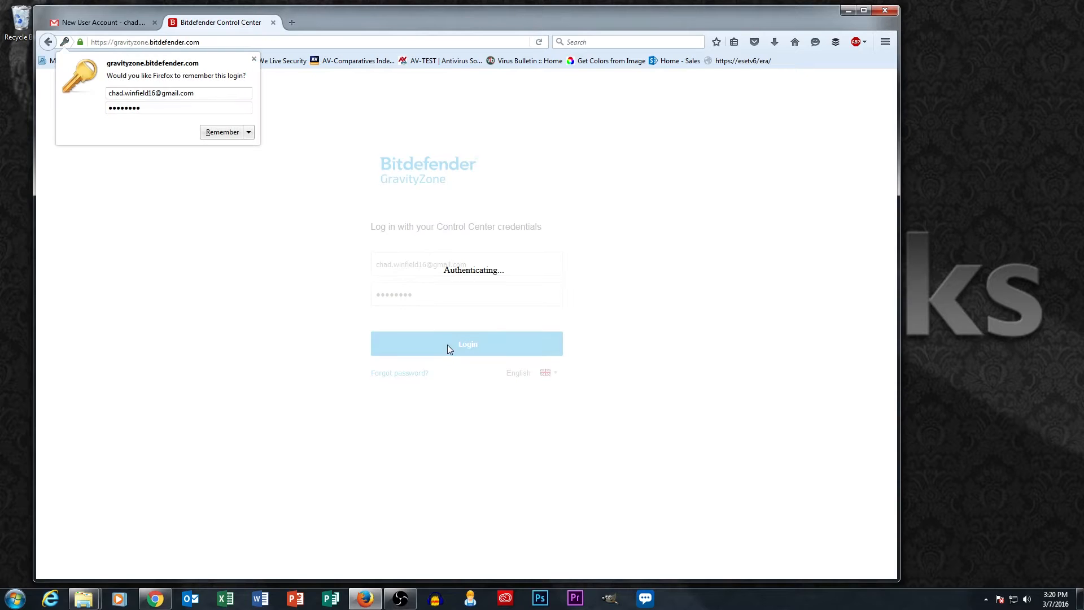
pyautogui.click(248, 132)
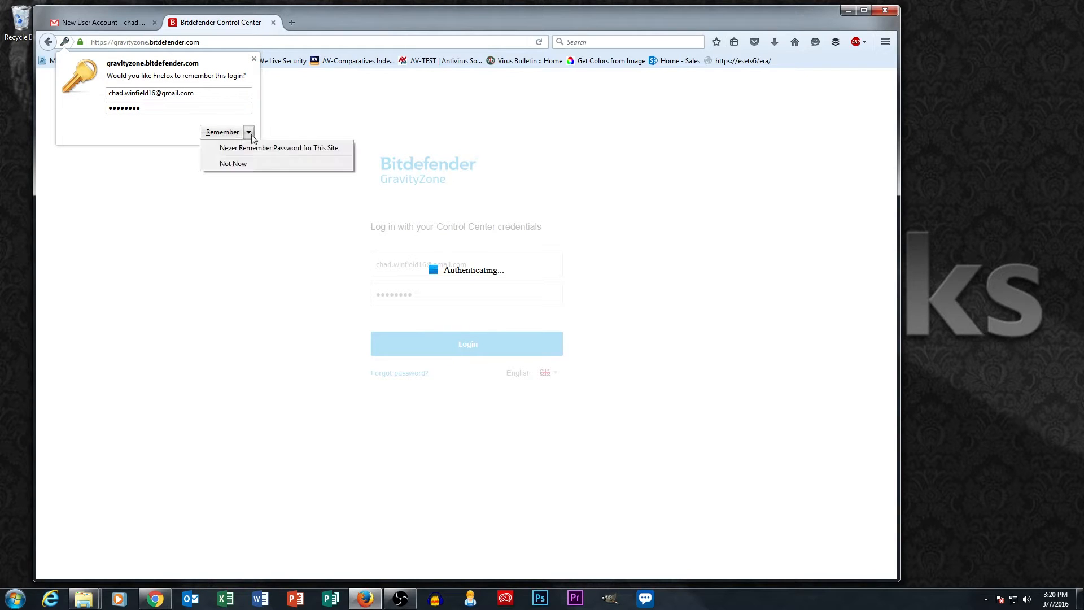
pyautogui.click(233, 163)
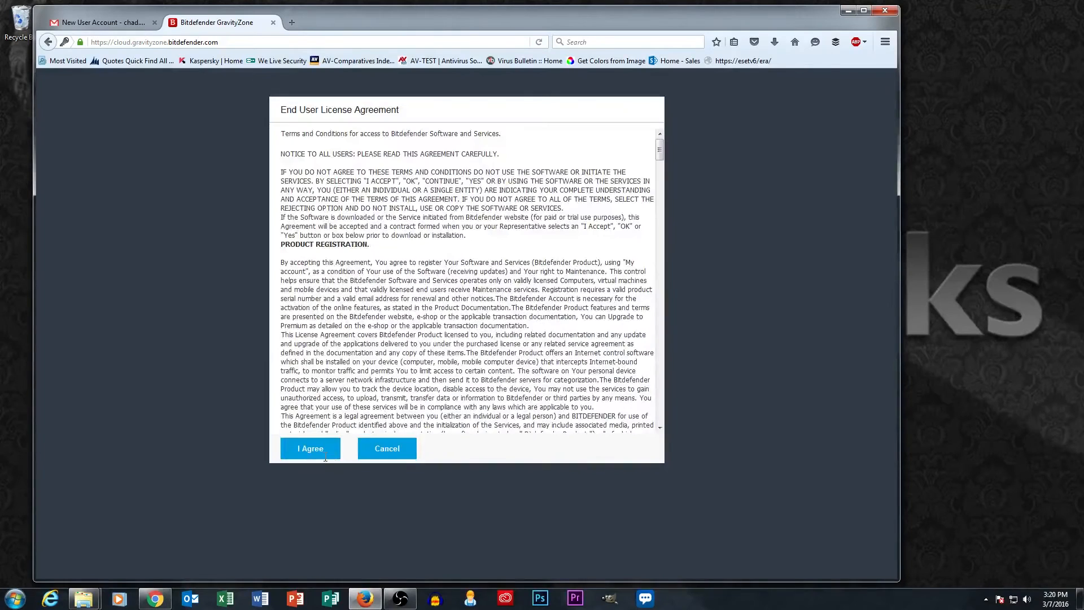
# Step: Accept the EULA, close What's New for good, and tick Don't show again on Essential Steps
pyautogui.click(310, 448)
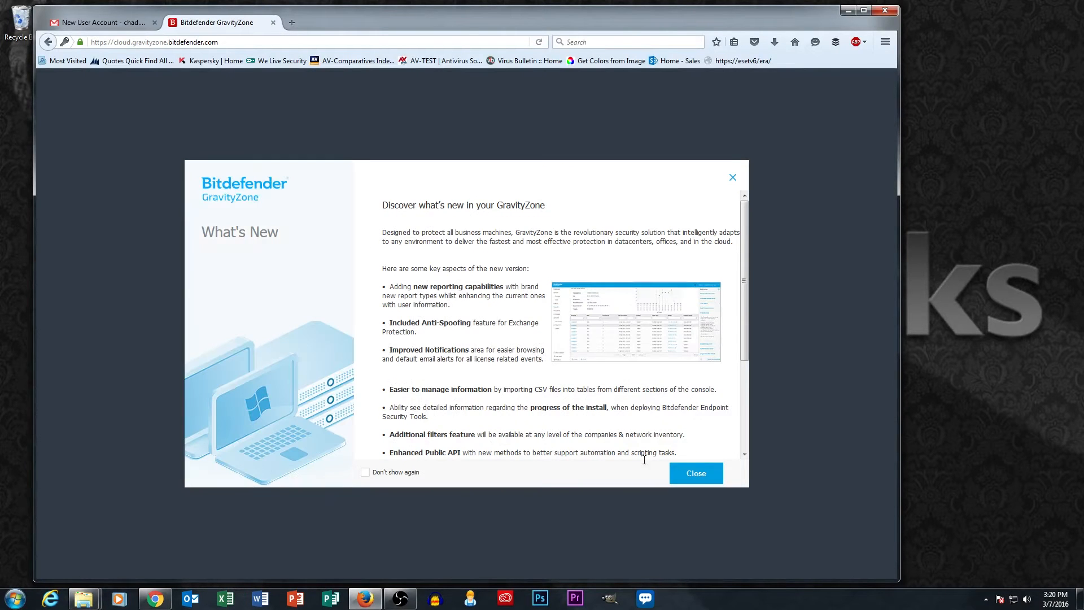
pyautogui.click(365, 471)
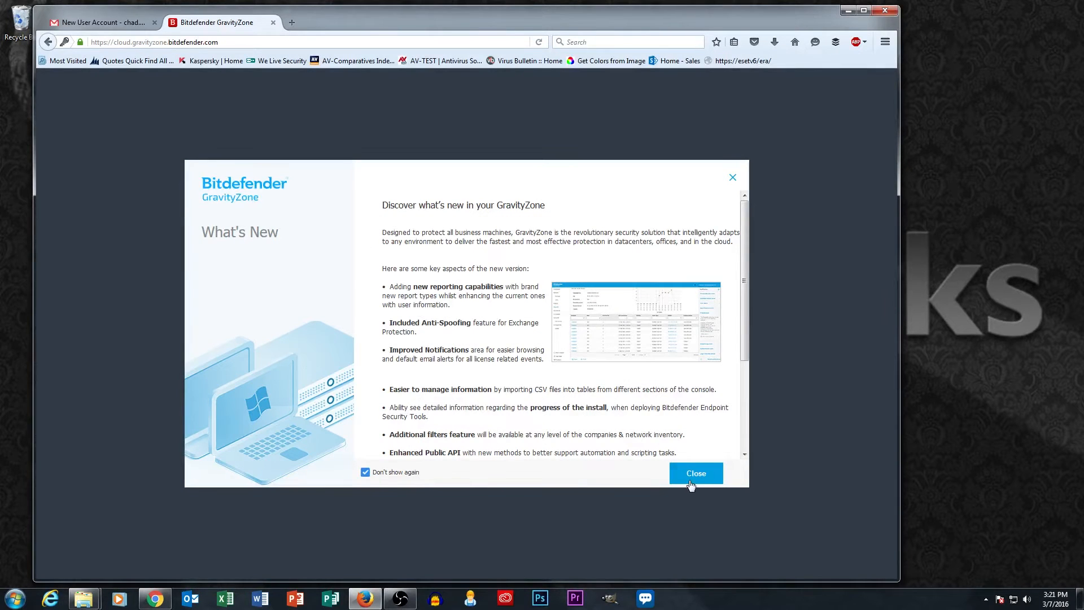
pyautogui.click(695, 473)
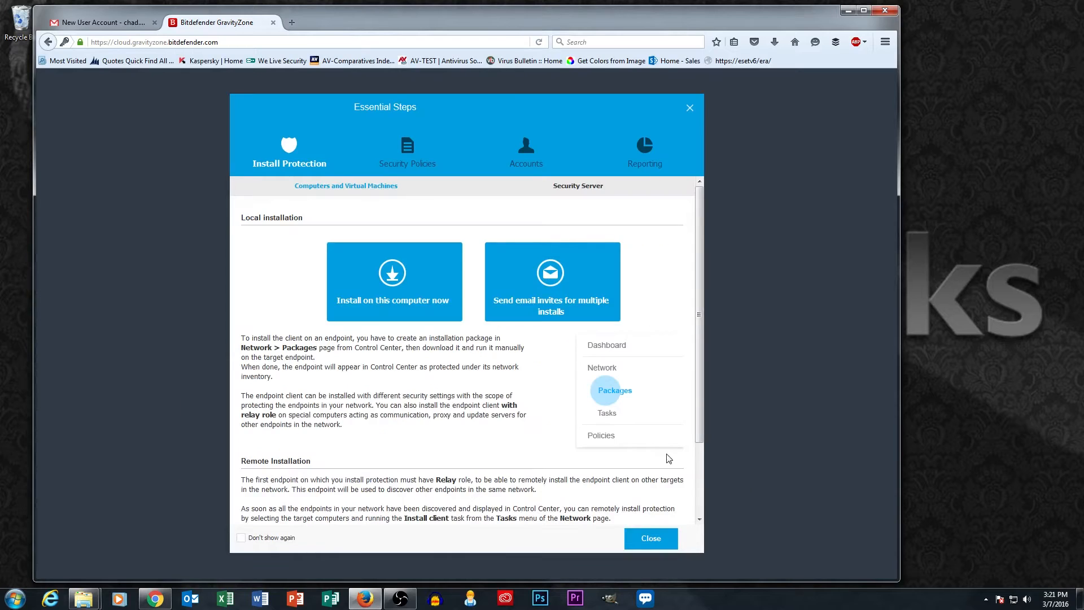
pyautogui.click(241, 537)
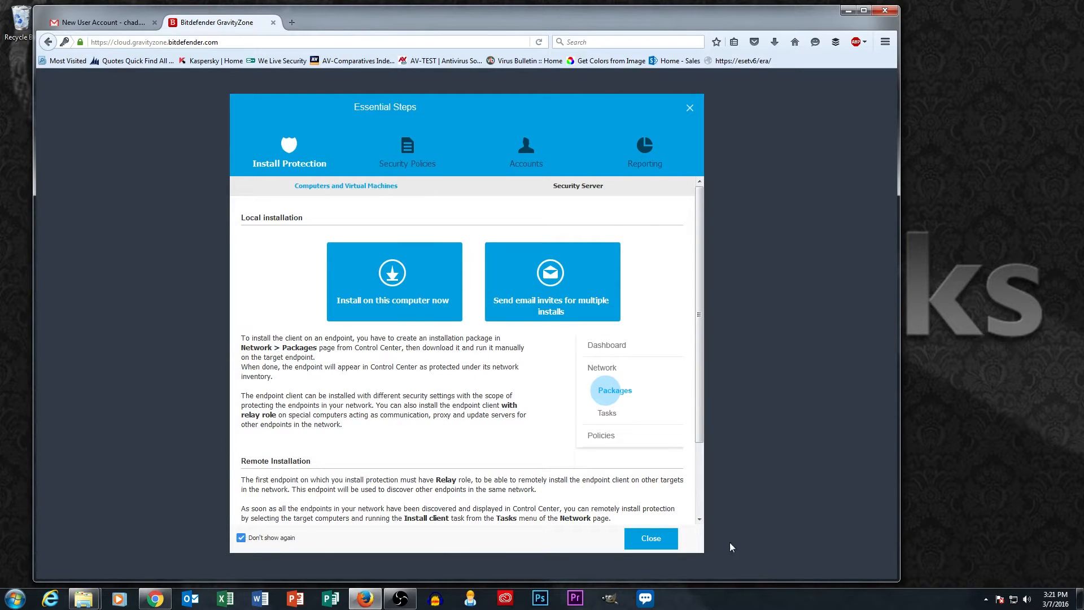
pyautogui.click(650, 538)
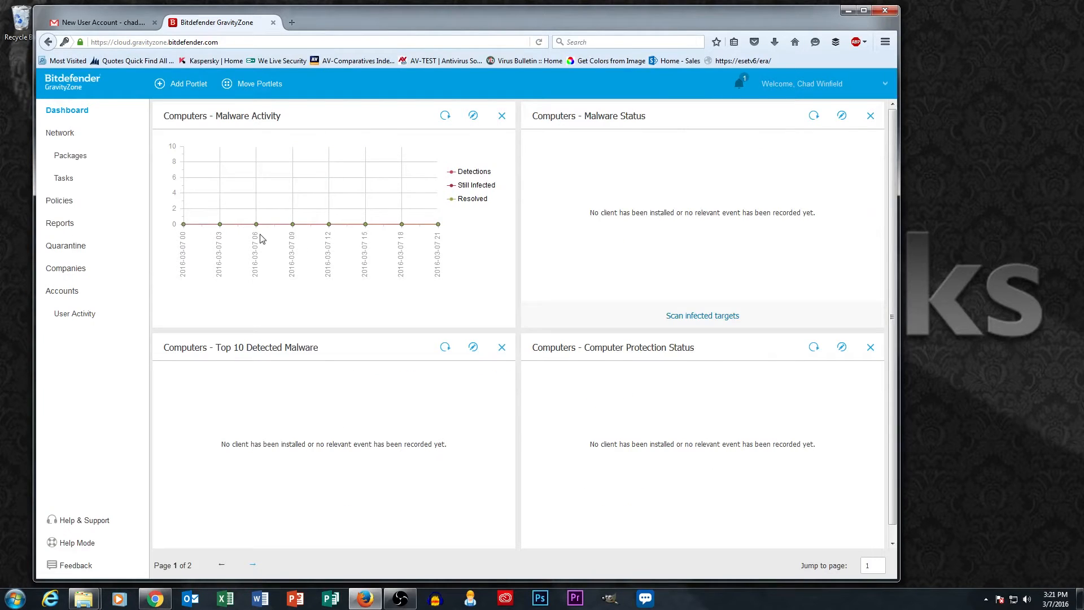
pyautogui.moveTo(270, 233)
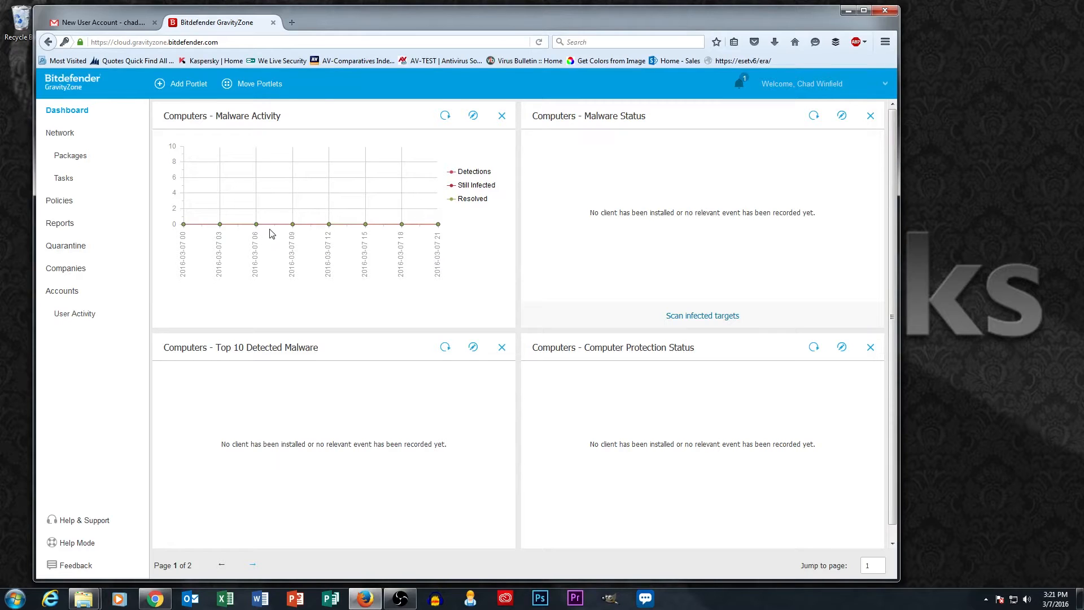
pyautogui.moveTo(286, 189)
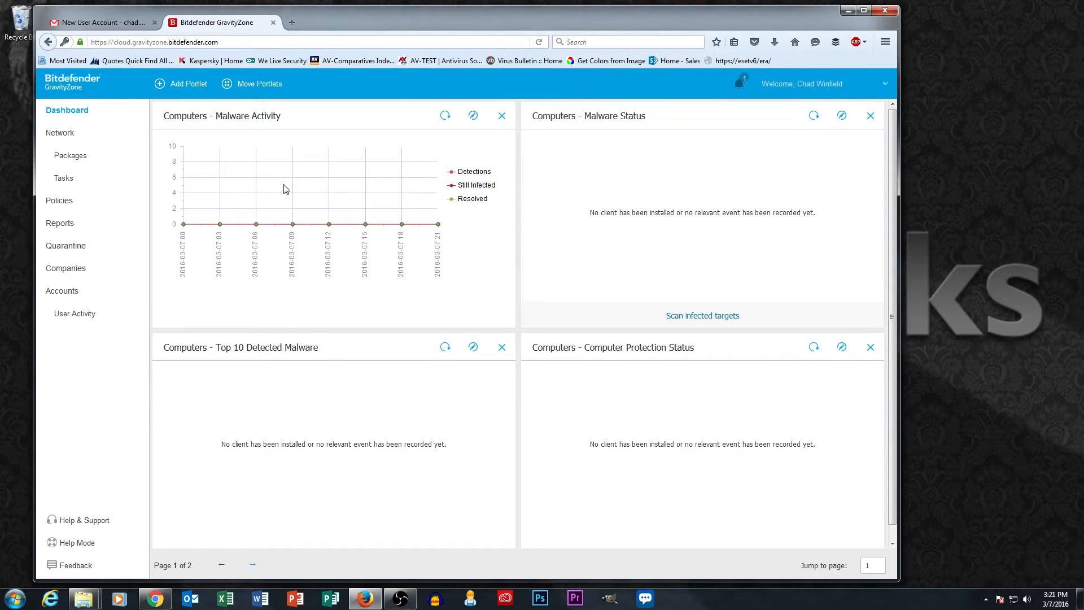
pyautogui.moveTo(300, 181)
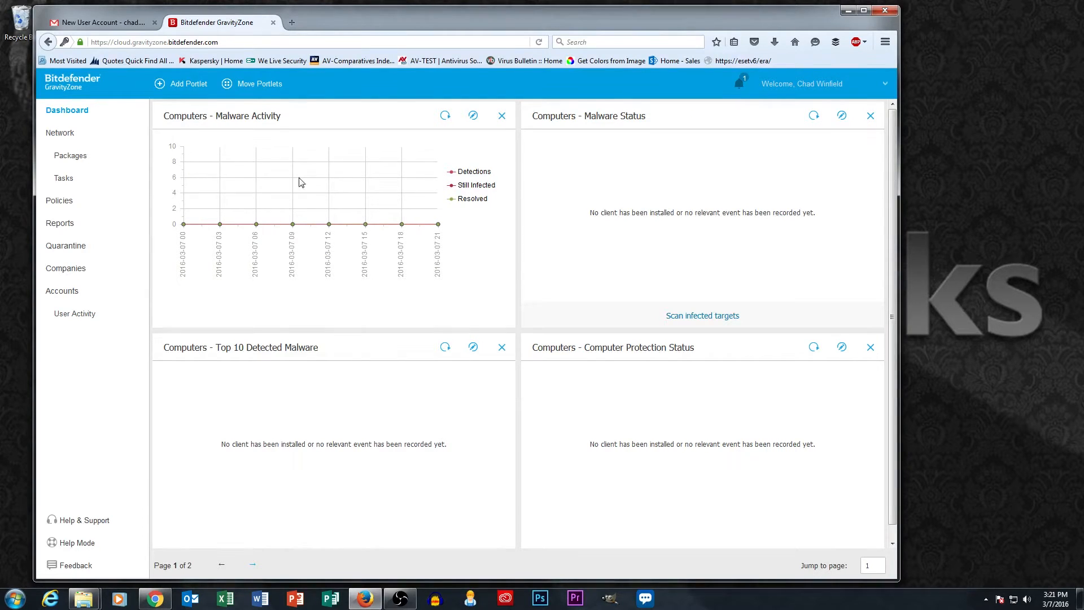
pyautogui.moveTo(755, 171)
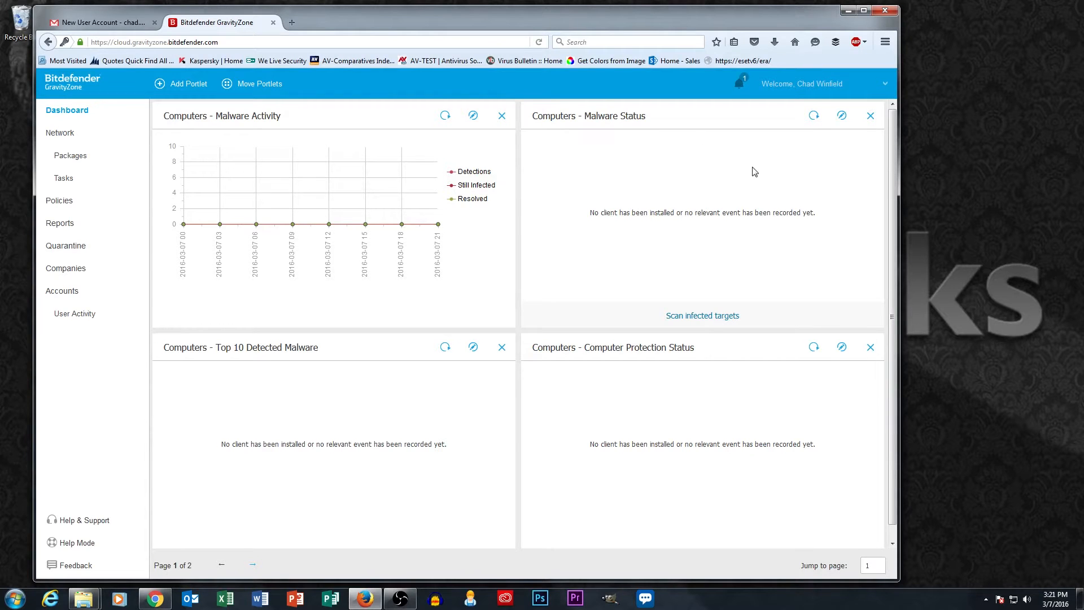
pyautogui.moveTo(278, 274)
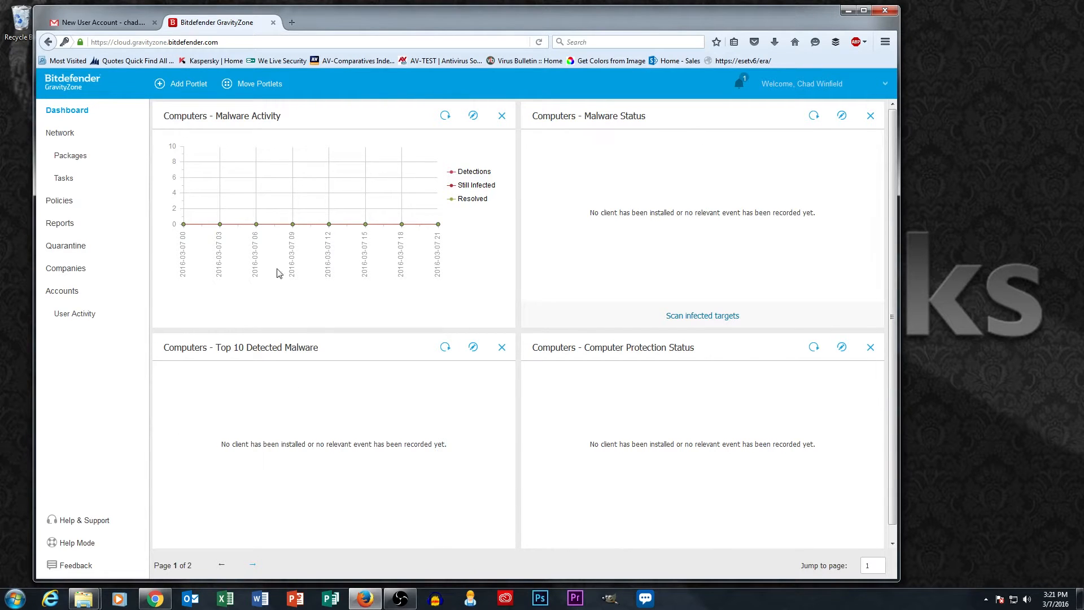
pyautogui.moveTo(733, 594)
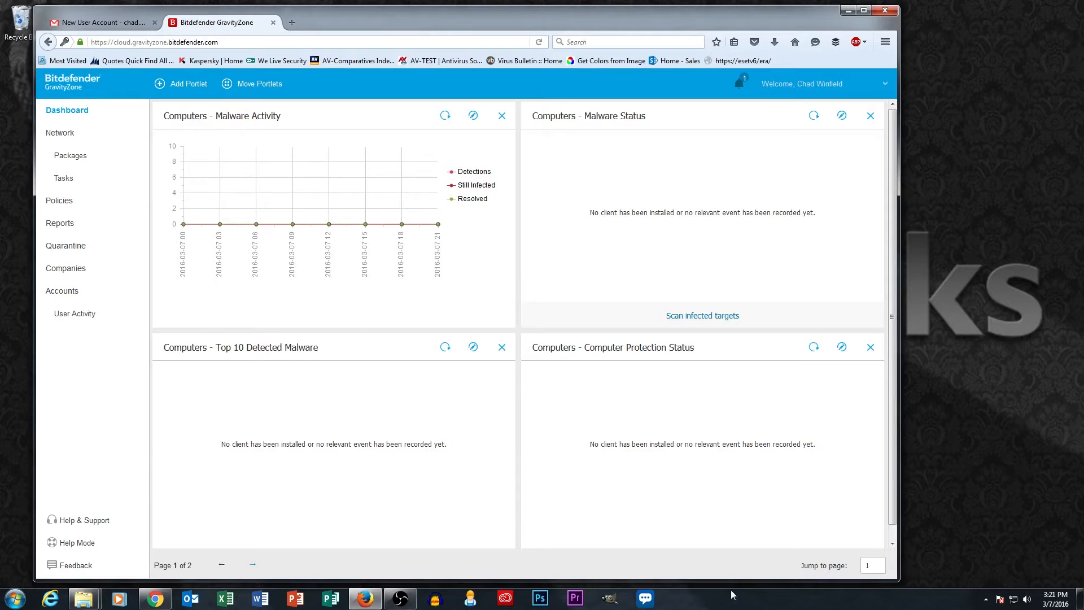
pyautogui.moveTo(740, 491)
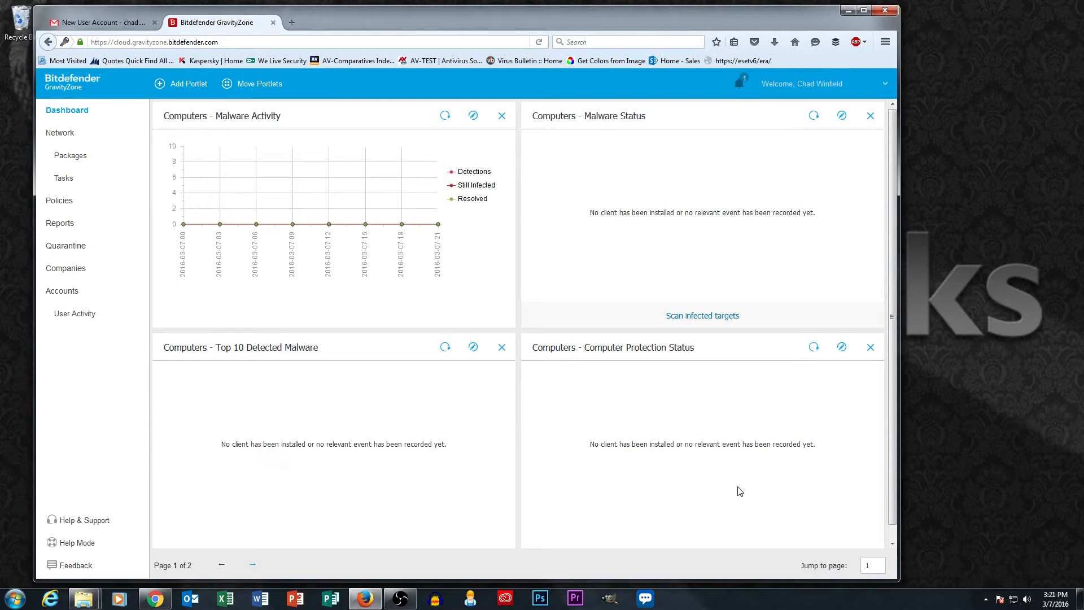
pyautogui.moveTo(541, 118)
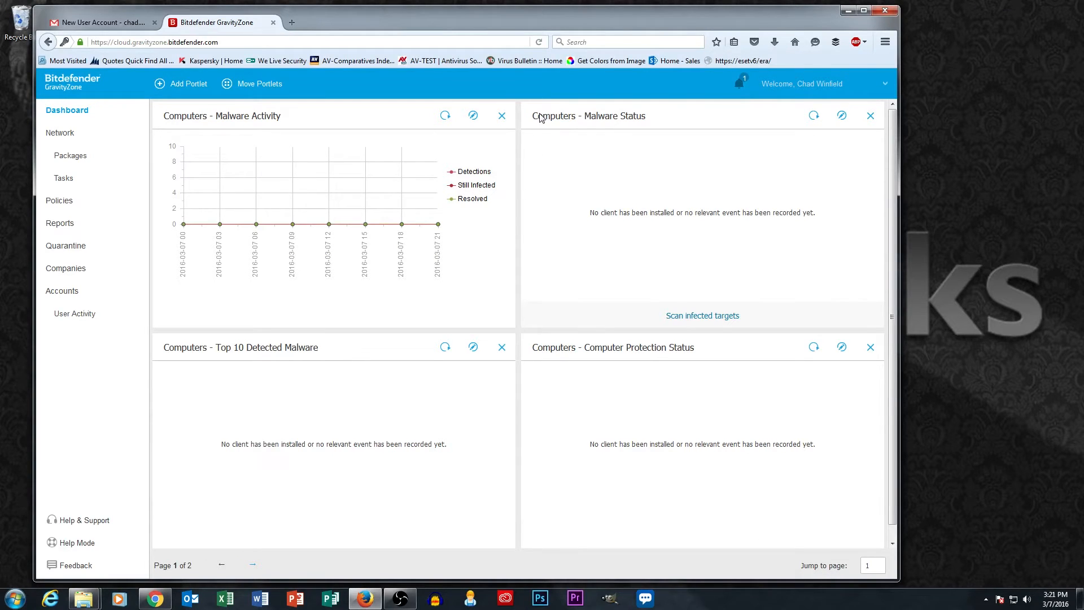
pyautogui.moveTo(580, 119)
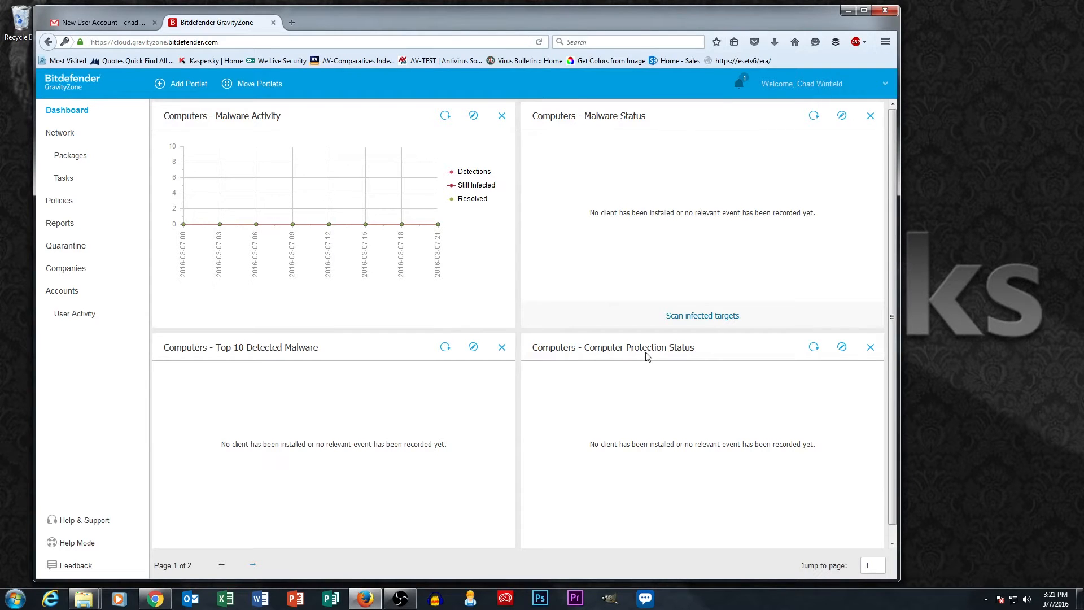
pyautogui.moveTo(642, 361)
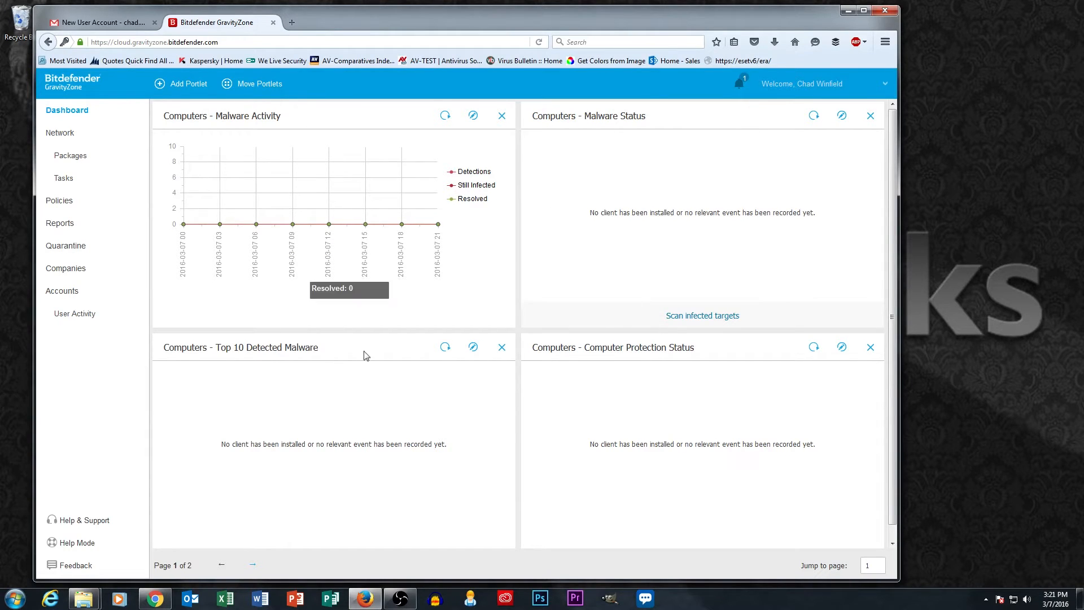
pyautogui.moveTo(527, 293)
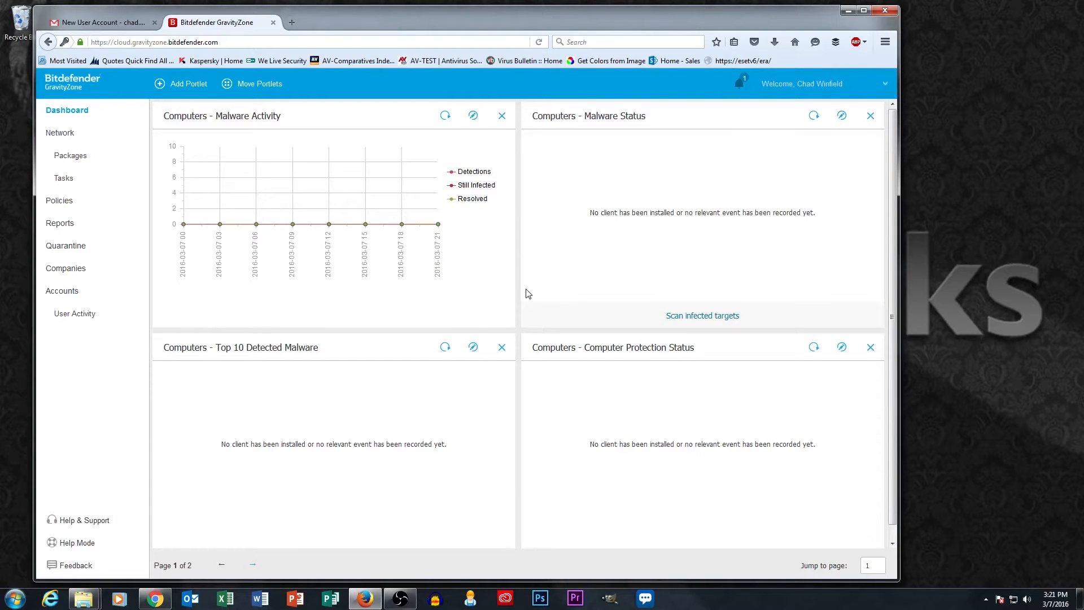
pyautogui.moveTo(215, 83)
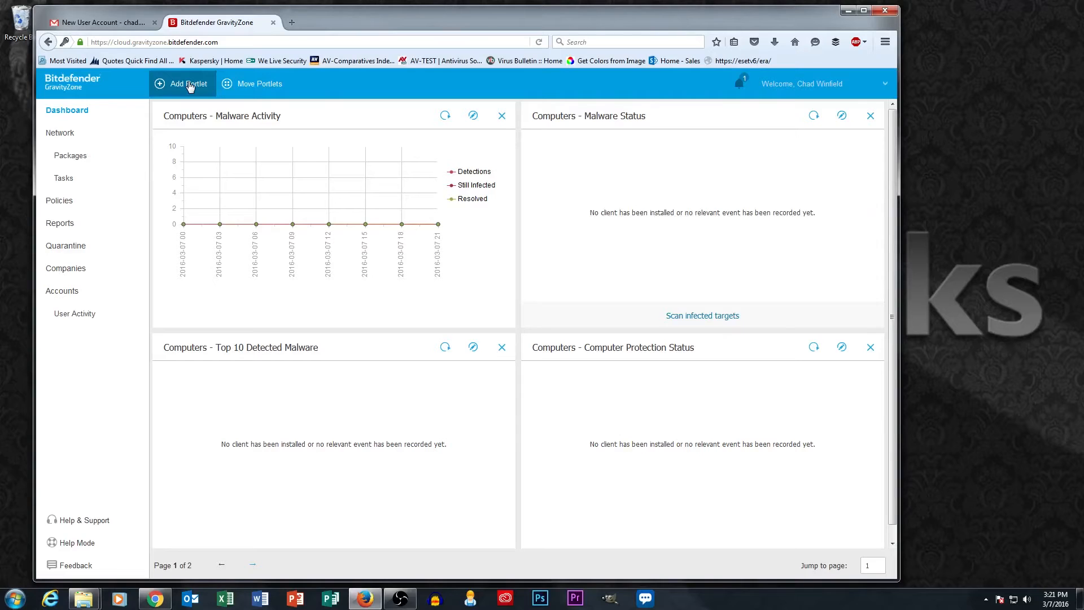
# Step: Create and save a Top 10 Infected Endpoints portlet with the Companies and Network target tree
pyautogui.click(182, 84)
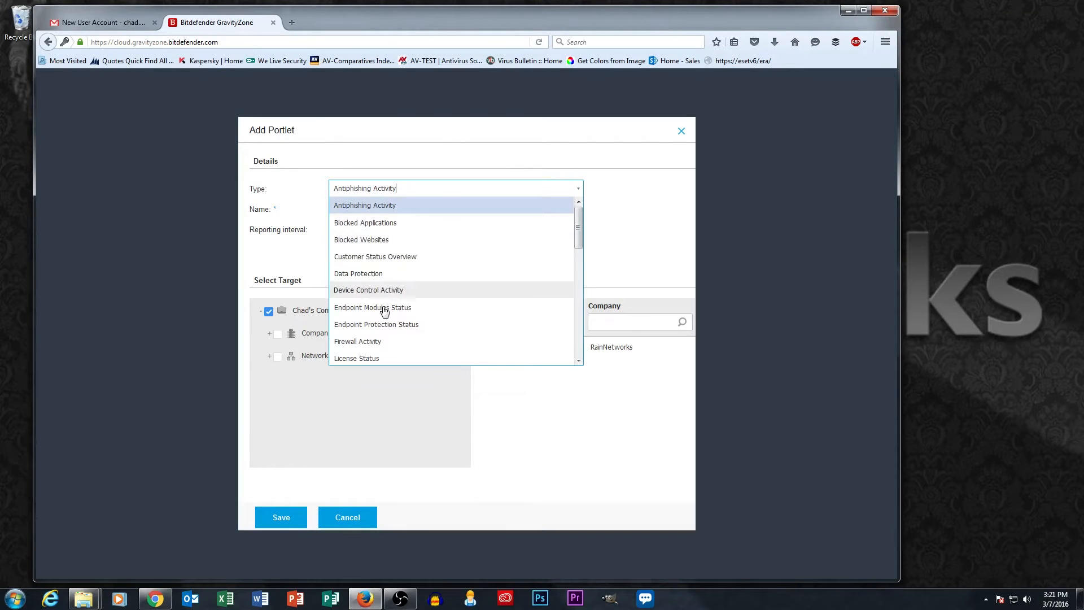
pyautogui.scroll(-3)
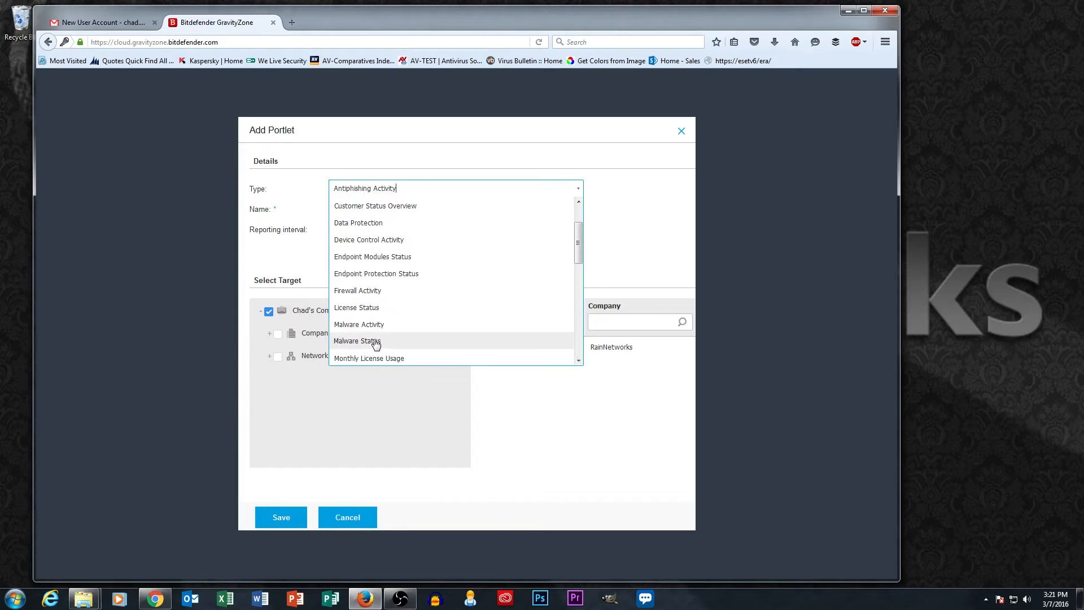
pyautogui.scroll(-3)
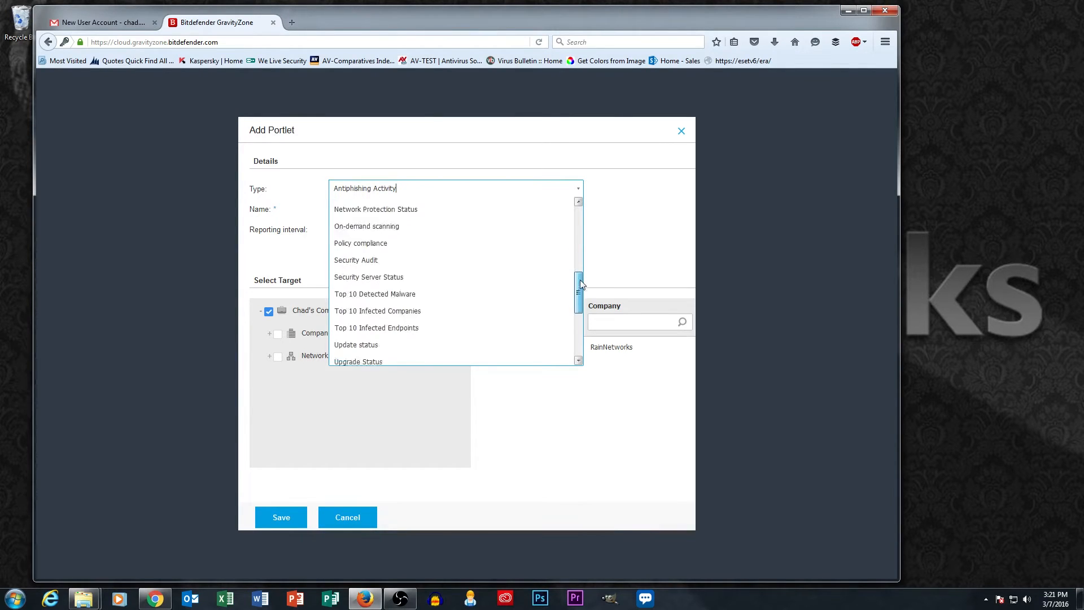
pyautogui.scroll(-3)
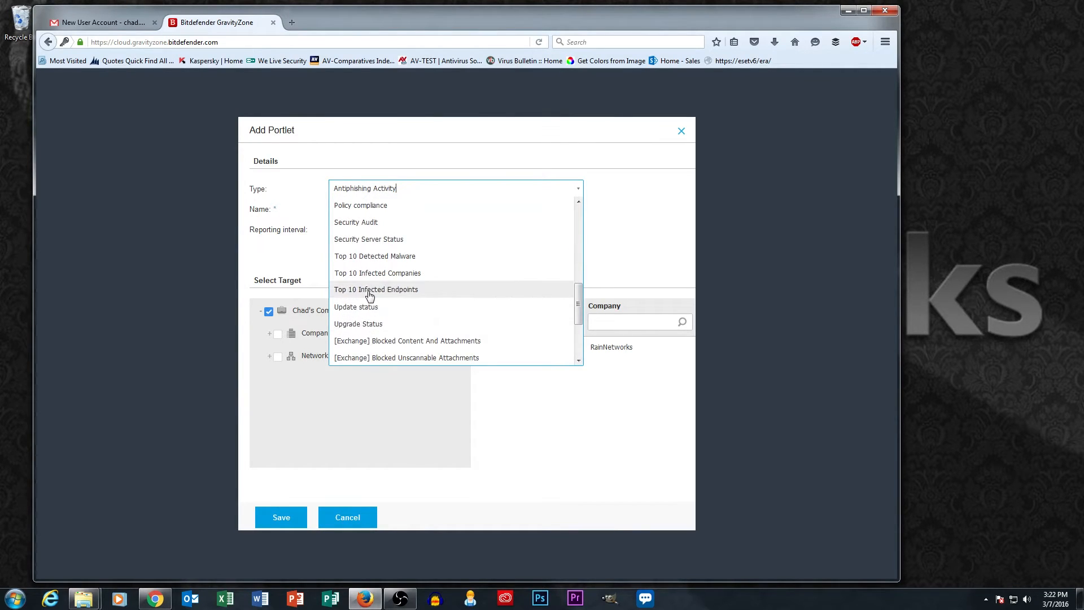
pyautogui.click(376, 289)
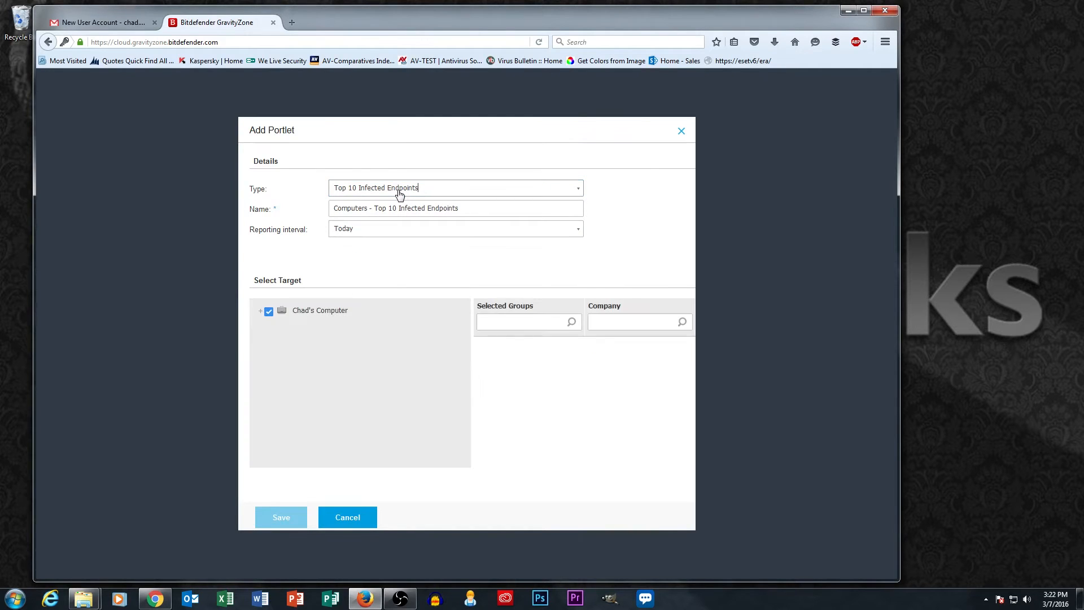
pyautogui.click(261, 310)
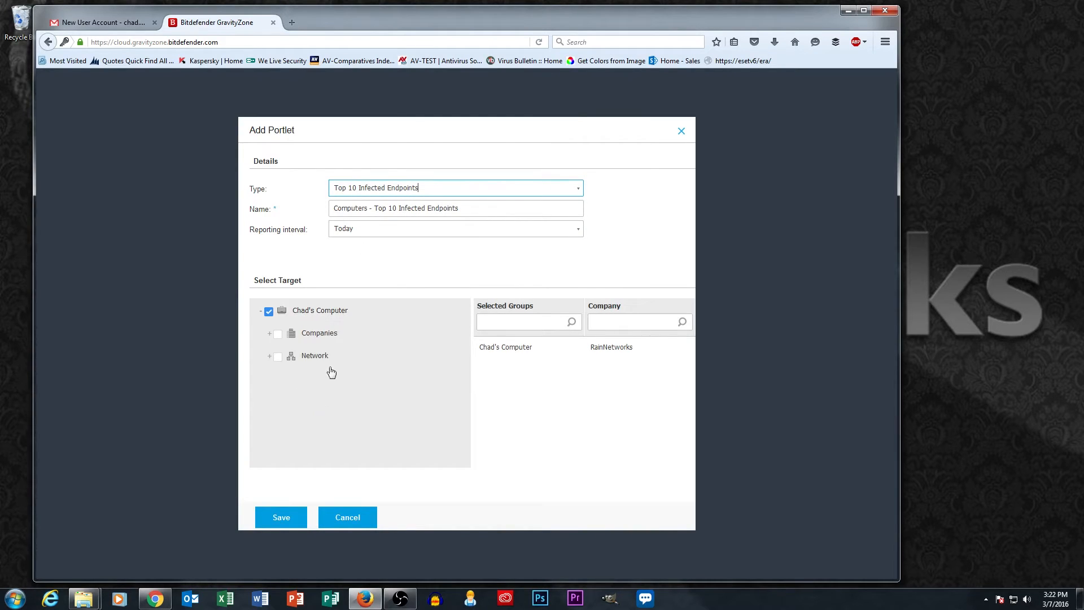
pyautogui.click(281, 518)
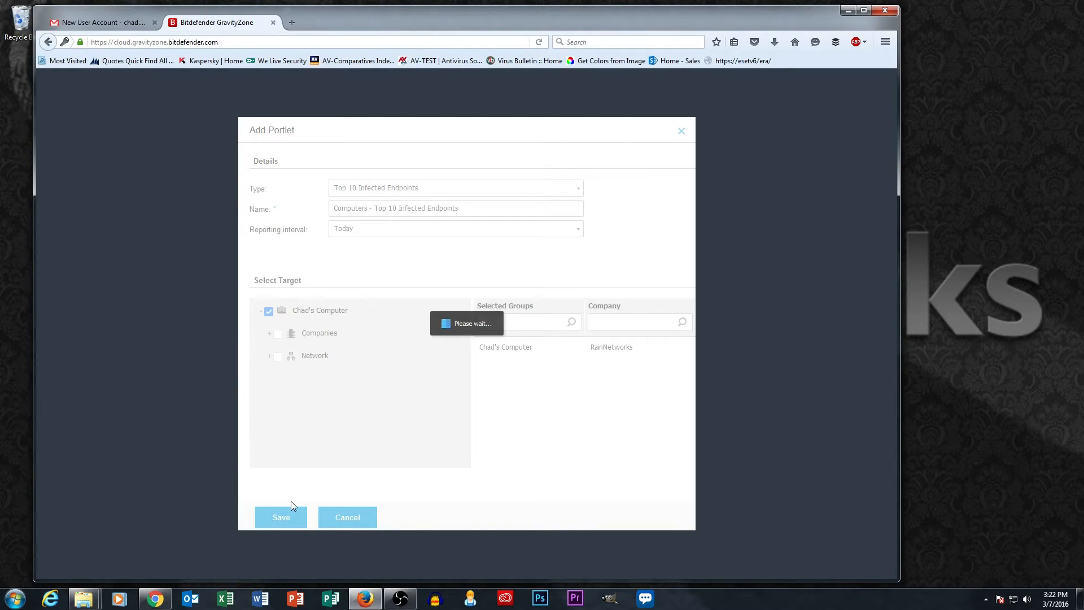
pyautogui.click(280, 517)
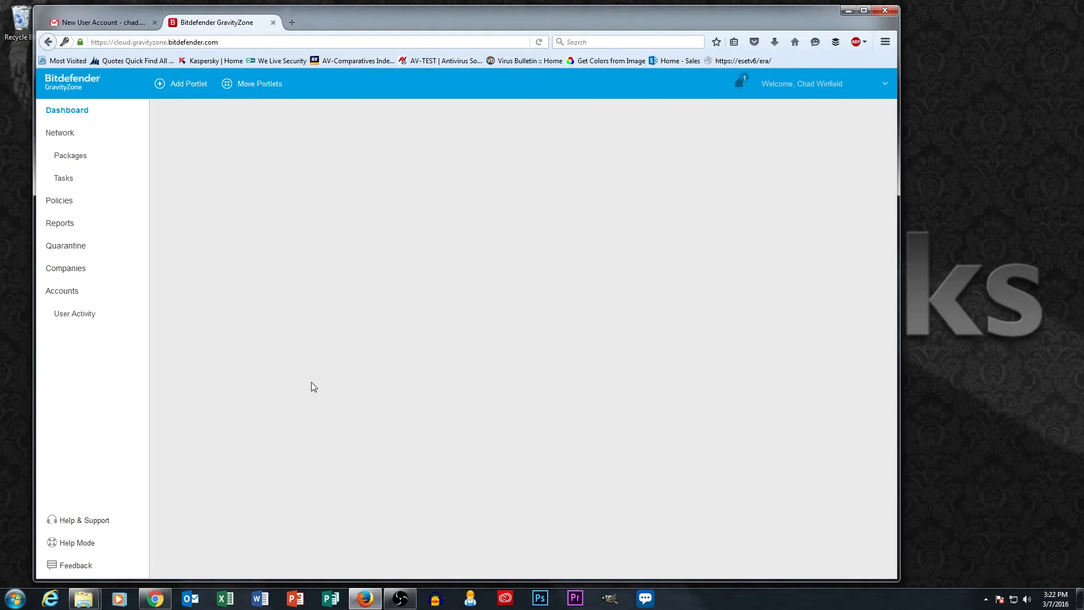
# Step: Go to the Companies page from the left navigation menu
pyautogui.click(181, 83)
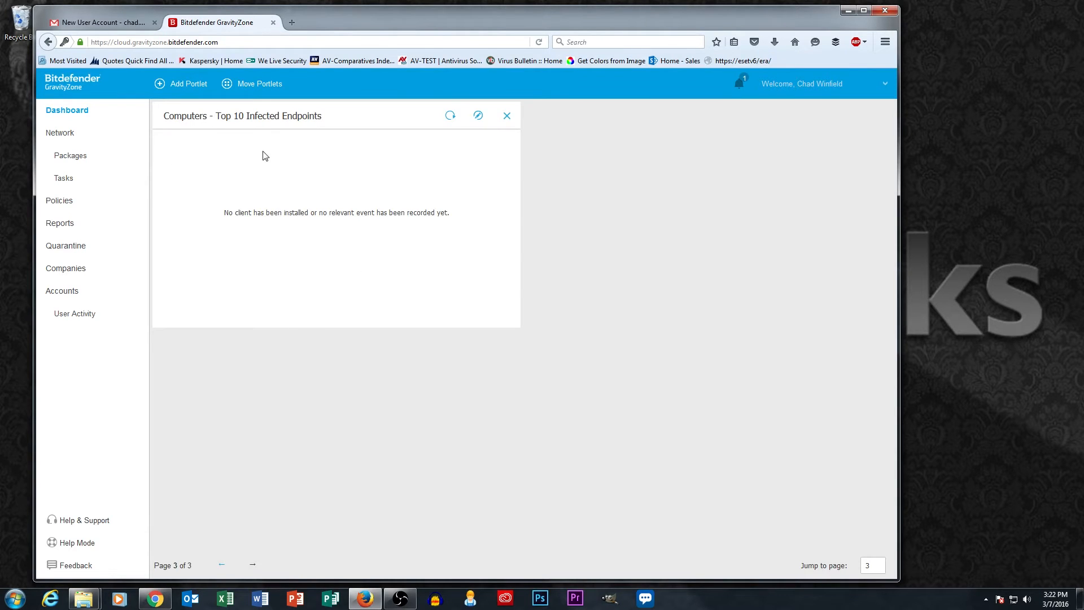
pyautogui.moveTo(230, 475)
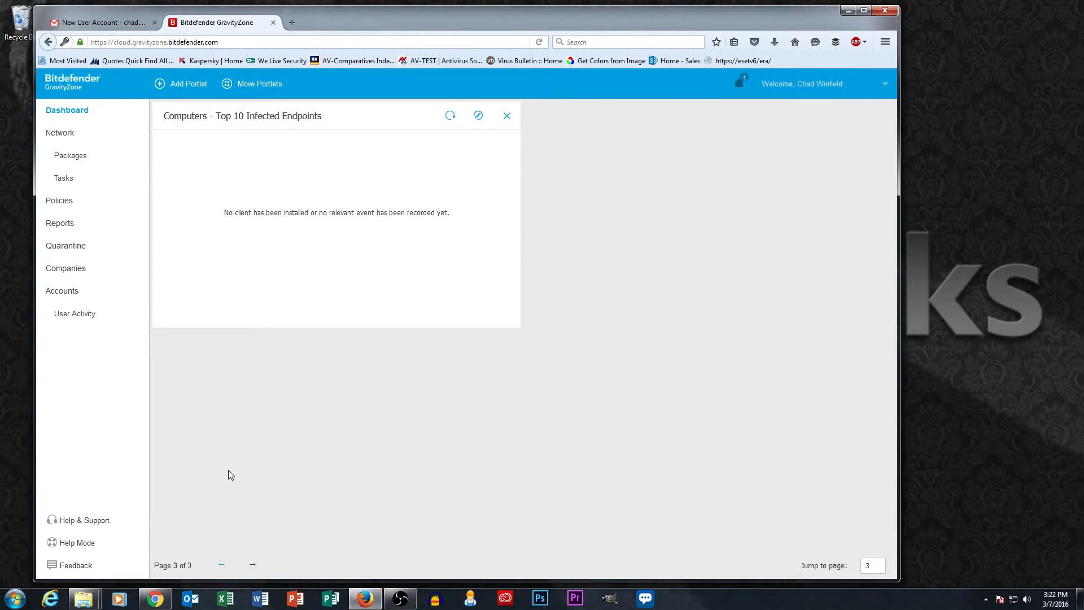
pyautogui.moveTo(117, 386)
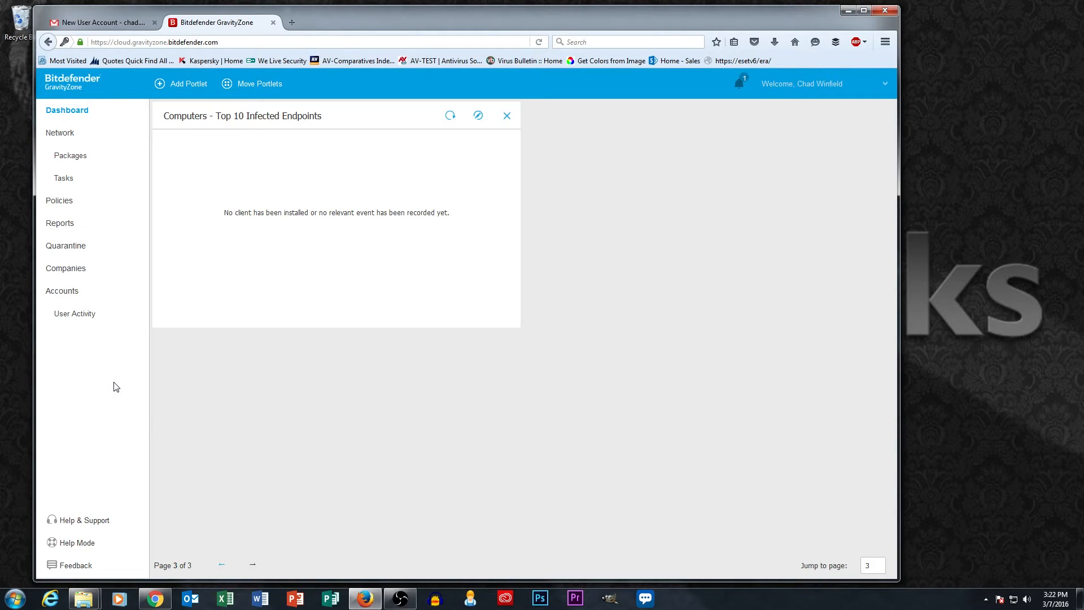
pyautogui.moveTo(65, 269)
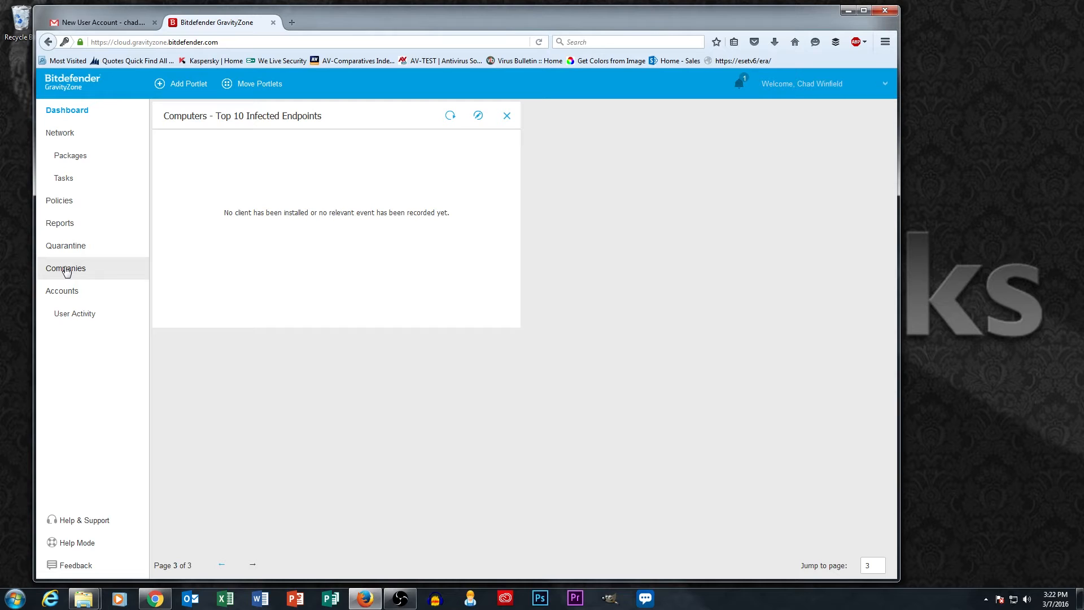
pyautogui.click(67, 268)
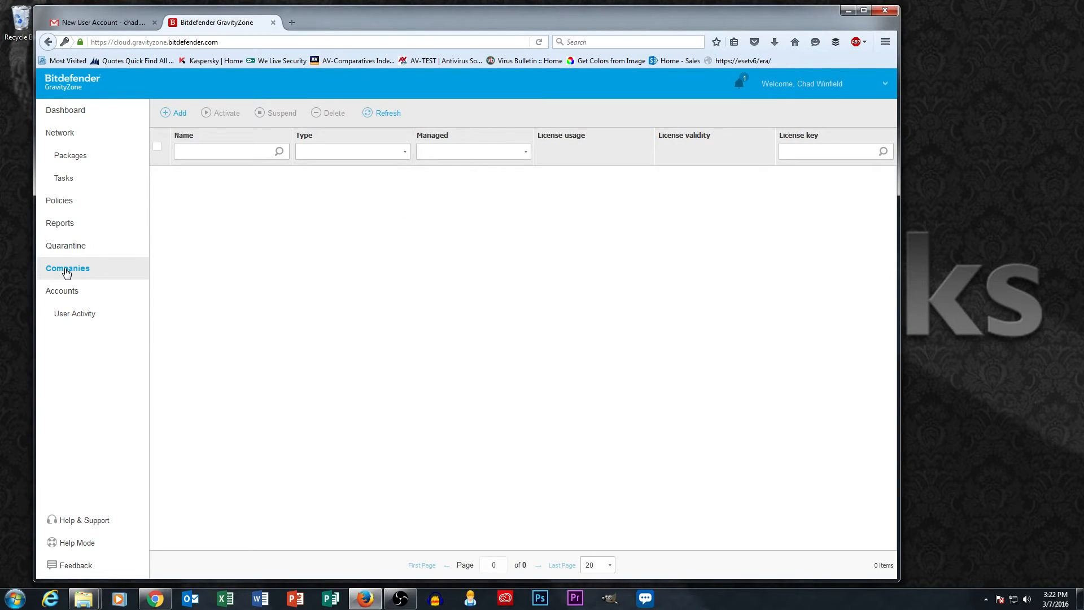
pyautogui.moveTo(171, 113)
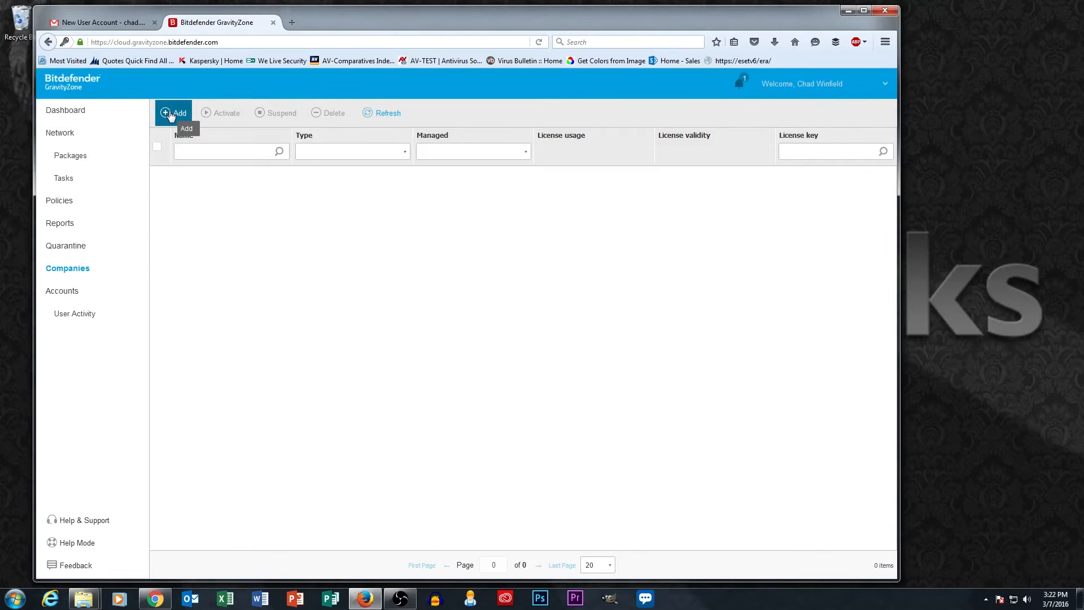
# Step: Start a new company named ABC Computer at 123 Pine Street, Seattle
pyautogui.click(173, 113)
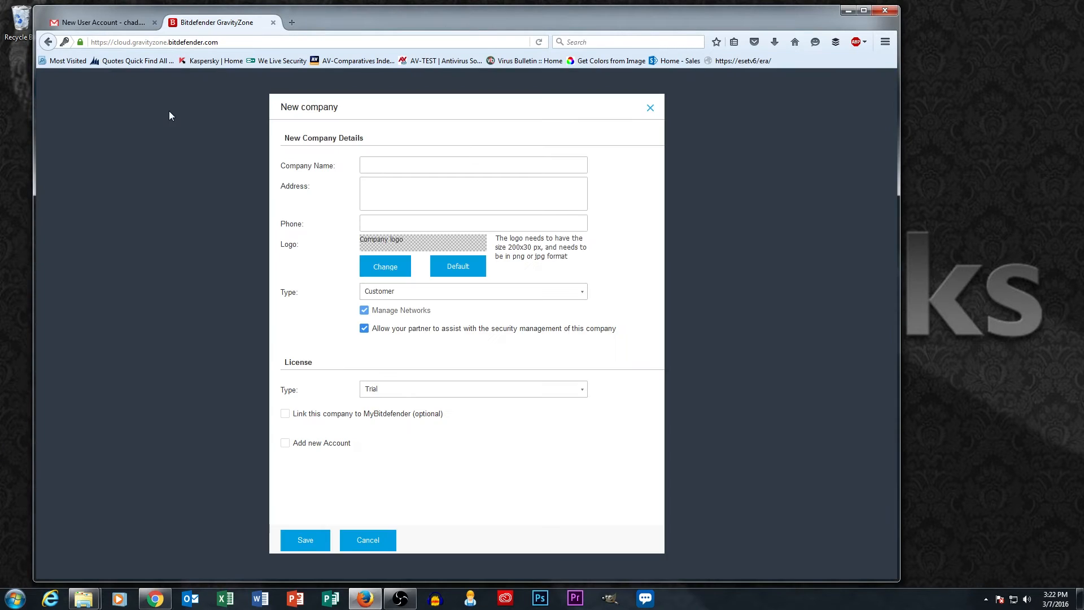
pyautogui.click(474, 164)
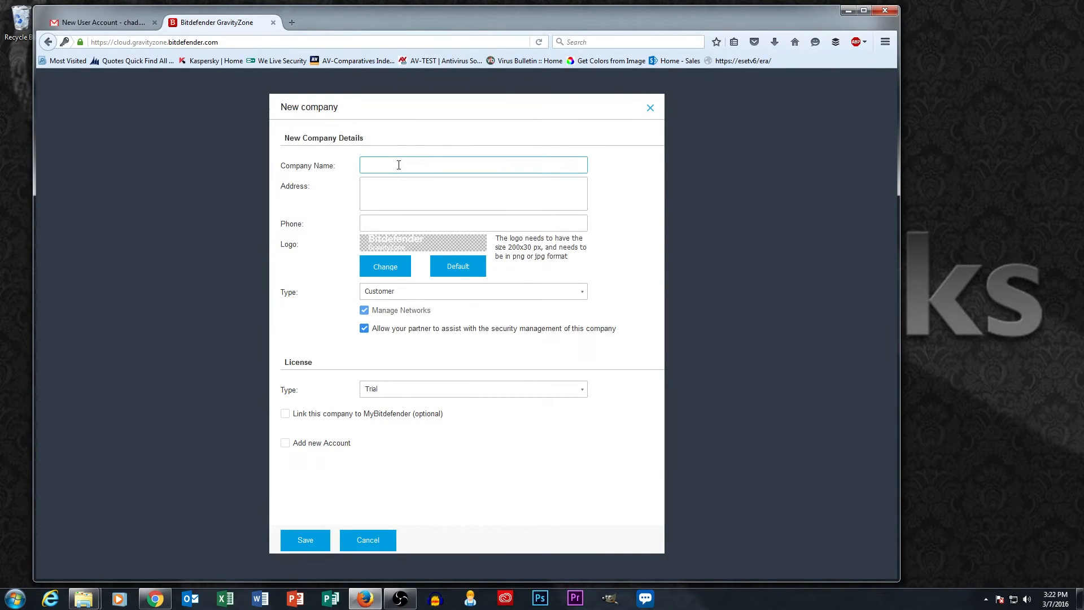
pyautogui.write('ABC')
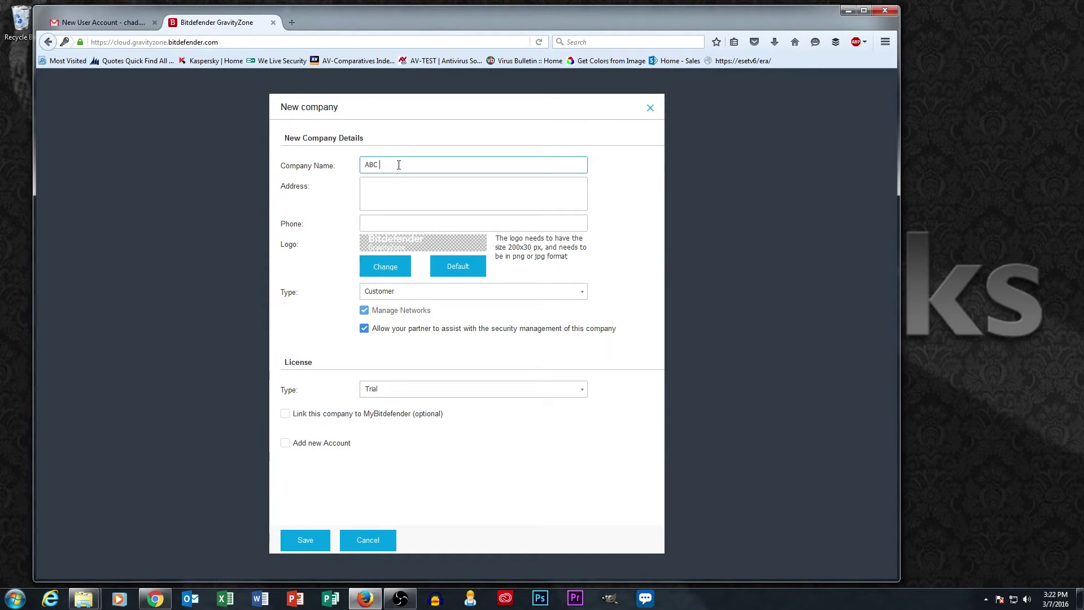
pyautogui.write('Computer')
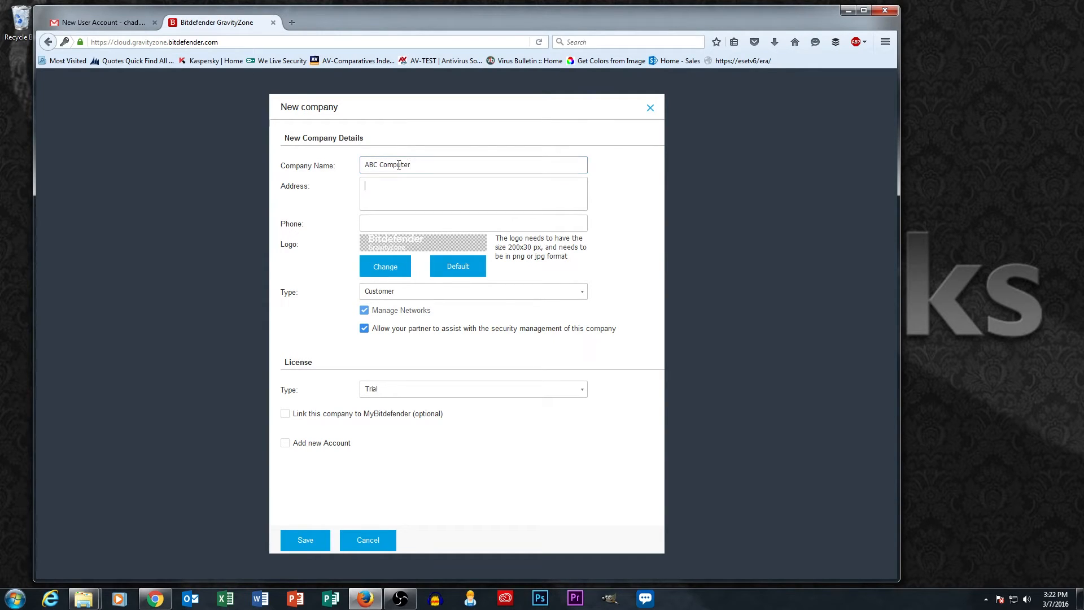
pyautogui.write('123 Pine')
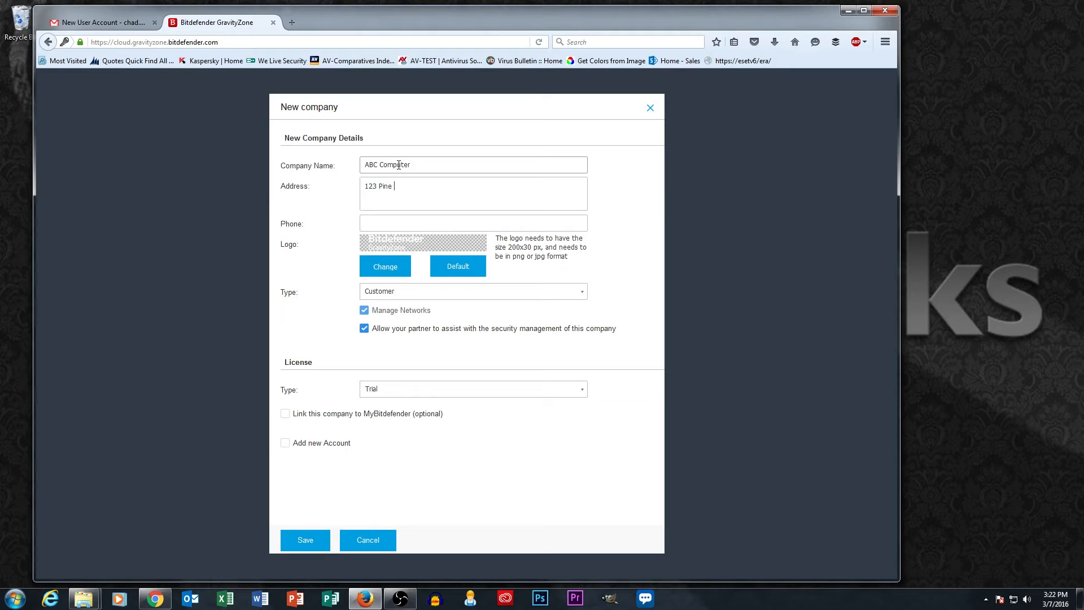
pyautogui.write('Street')
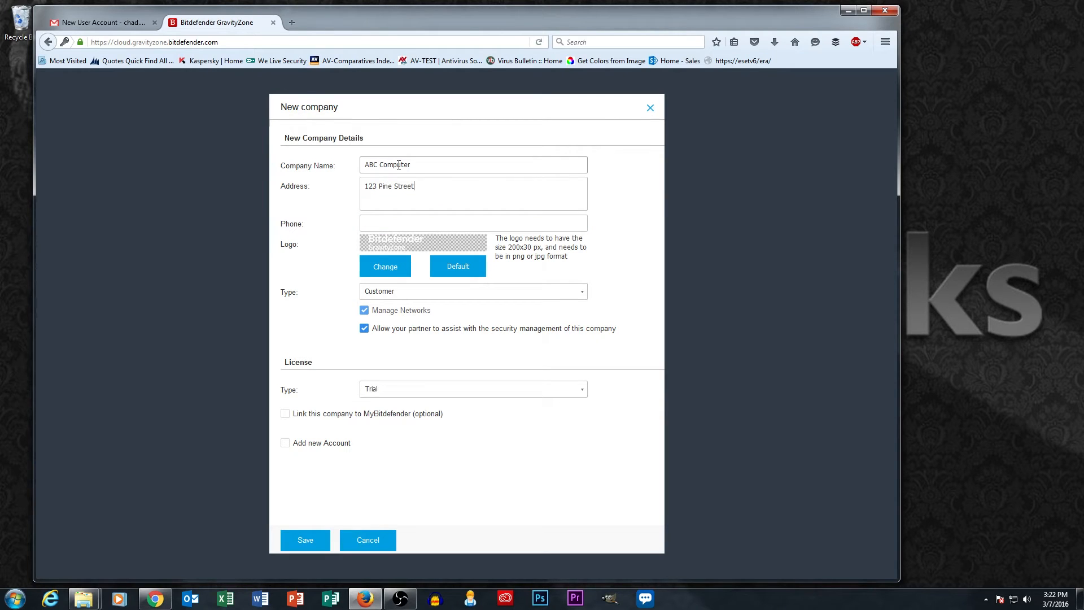
pyautogui.write('Seattle, WA 981')
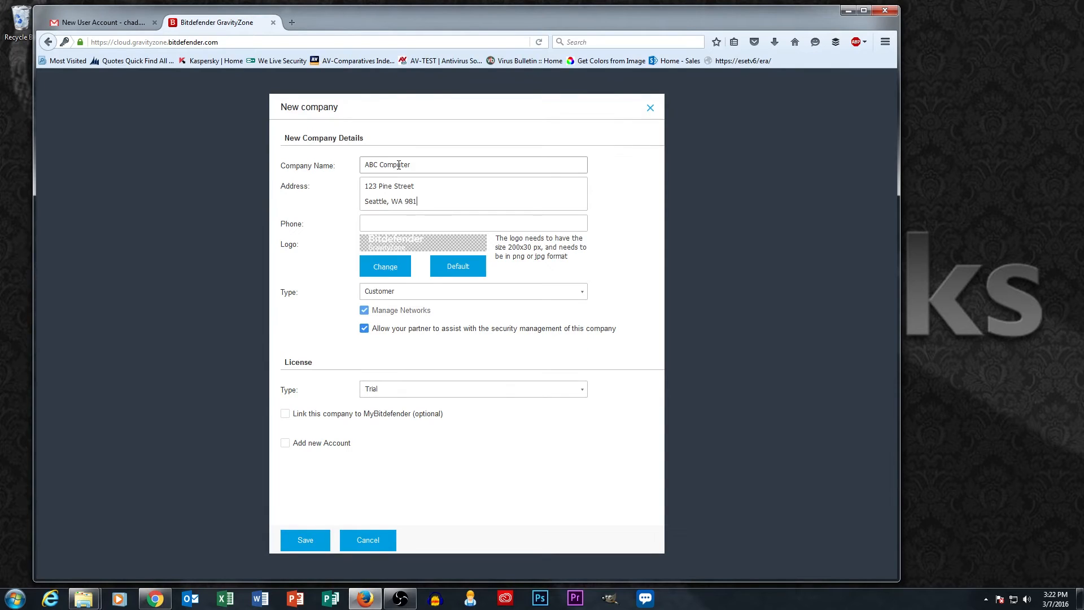
pyautogui.write('2')
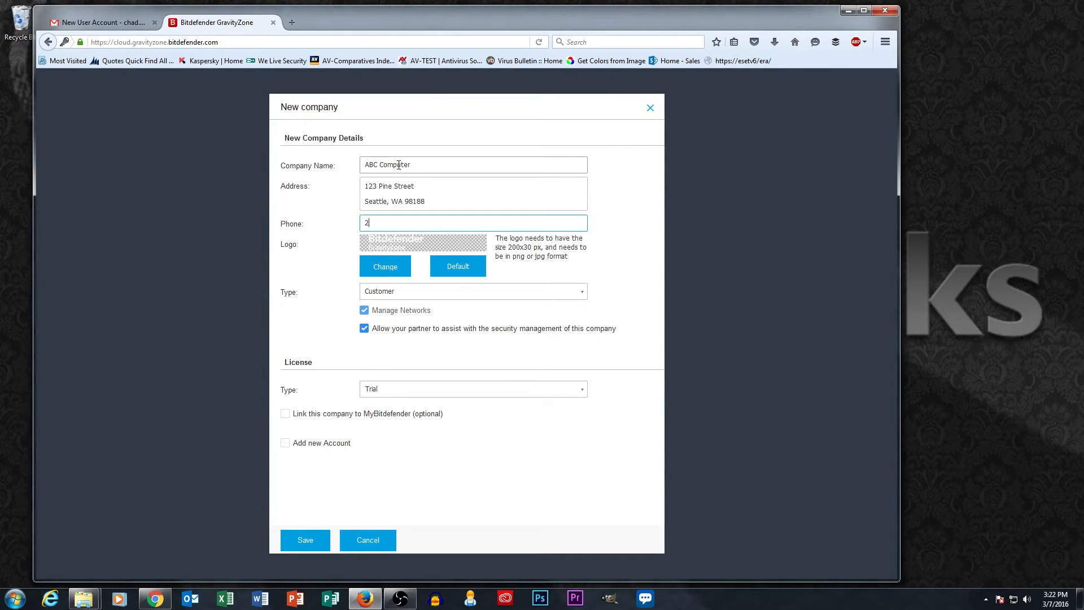
pyautogui.write('06-')
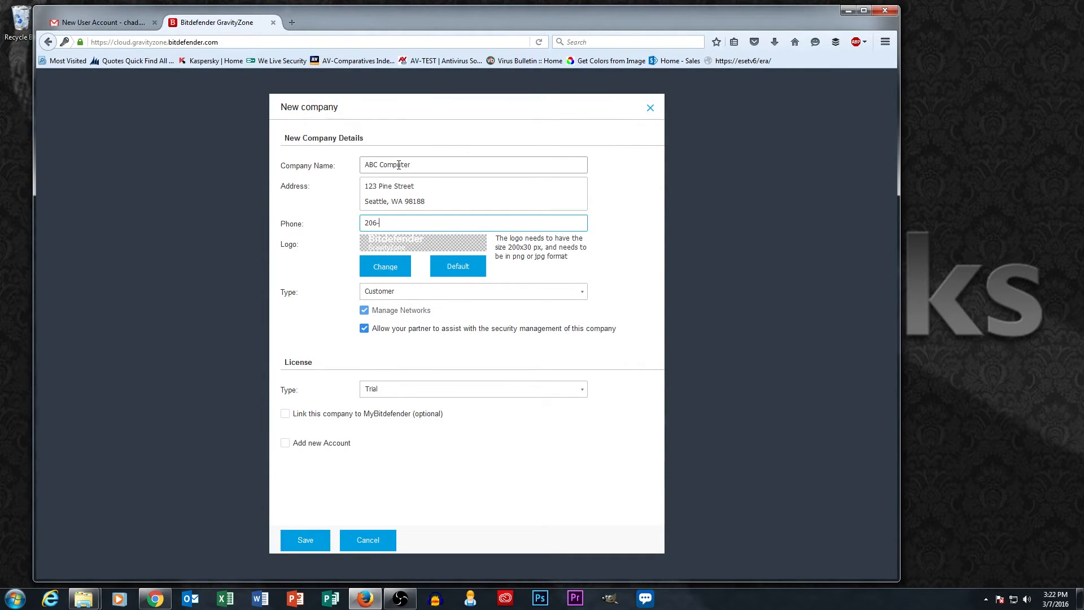
pyautogui.write('555-12')
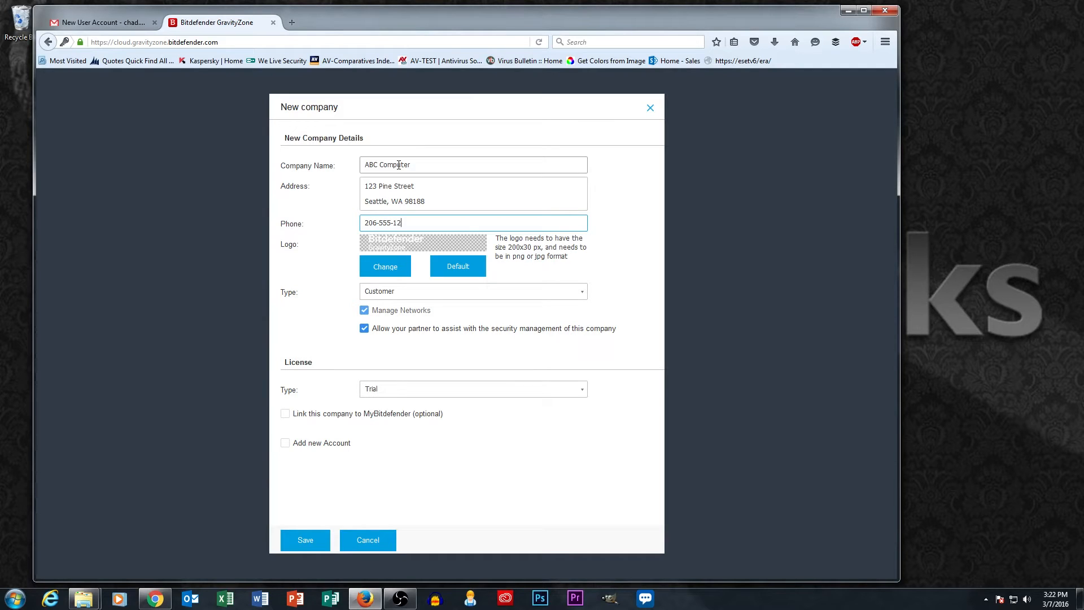
pyautogui.write('12')
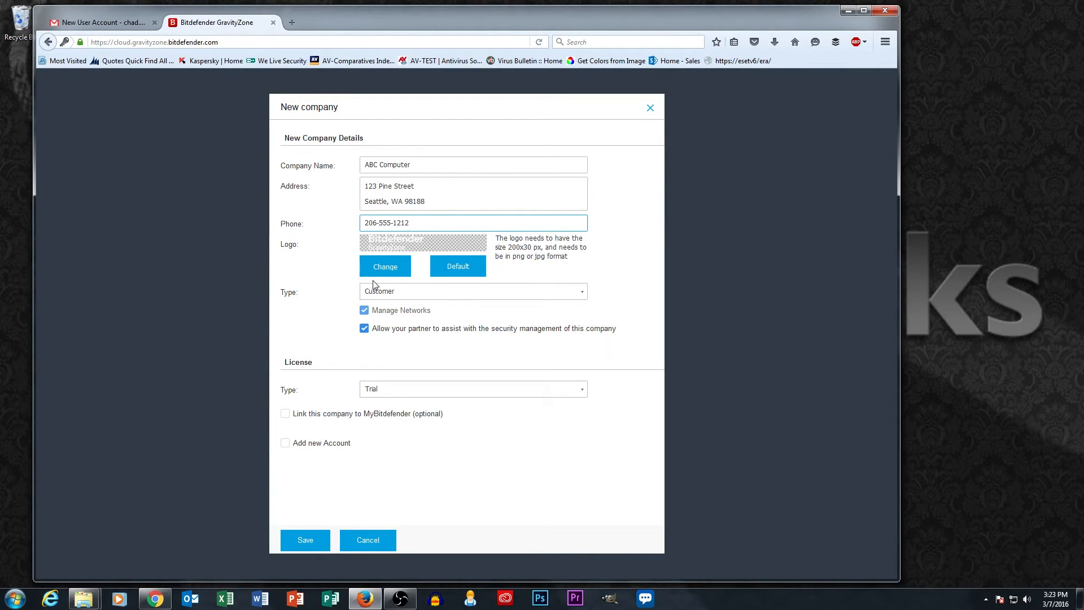
pyautogui.moveTo(396, 212)
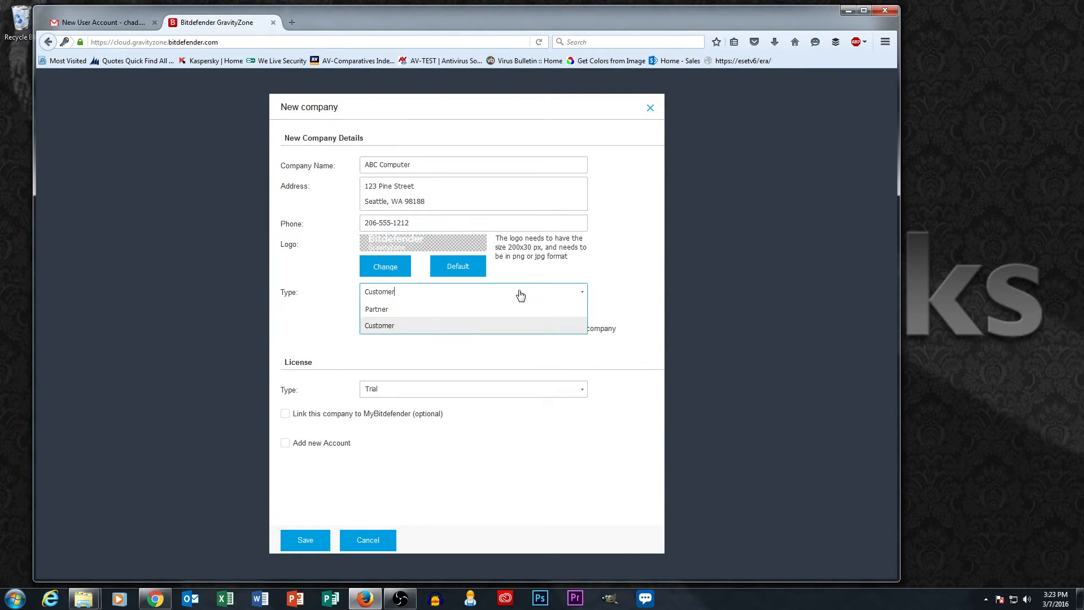
# Step: Keep Type as Customer, switch License Type to License and back to Trial, and save
pyautogui.click(379, 325)
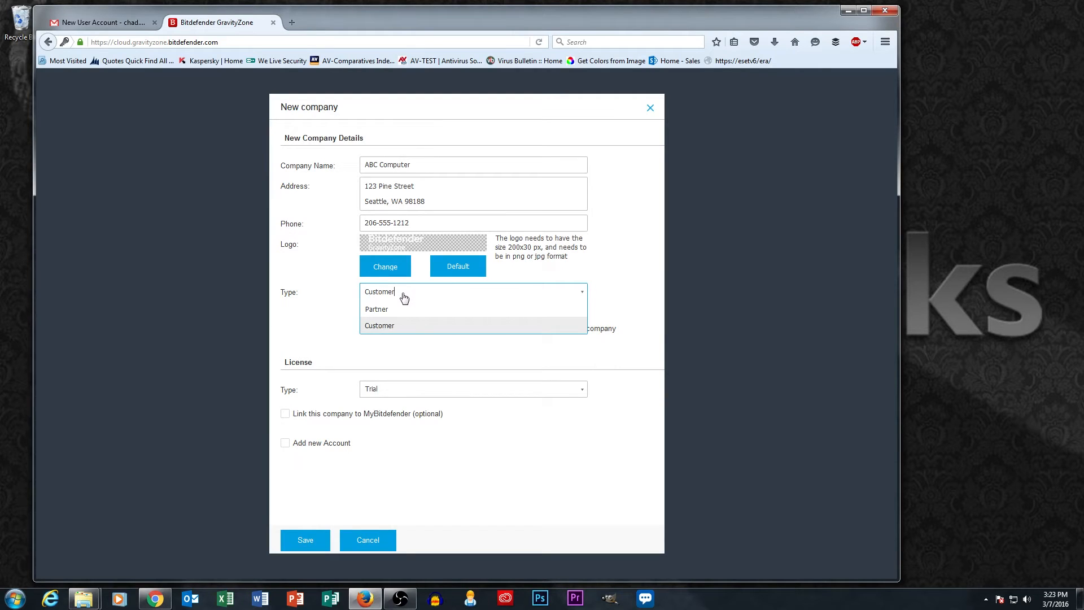
pyautogui.moveTo(376, 312)
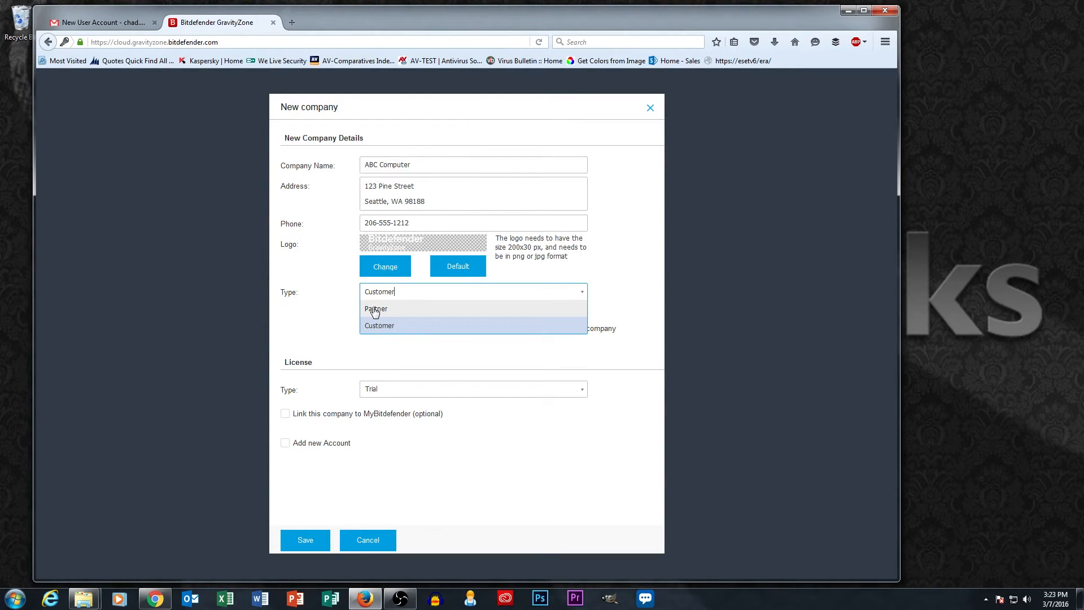
pyautogui.click(379, 325)
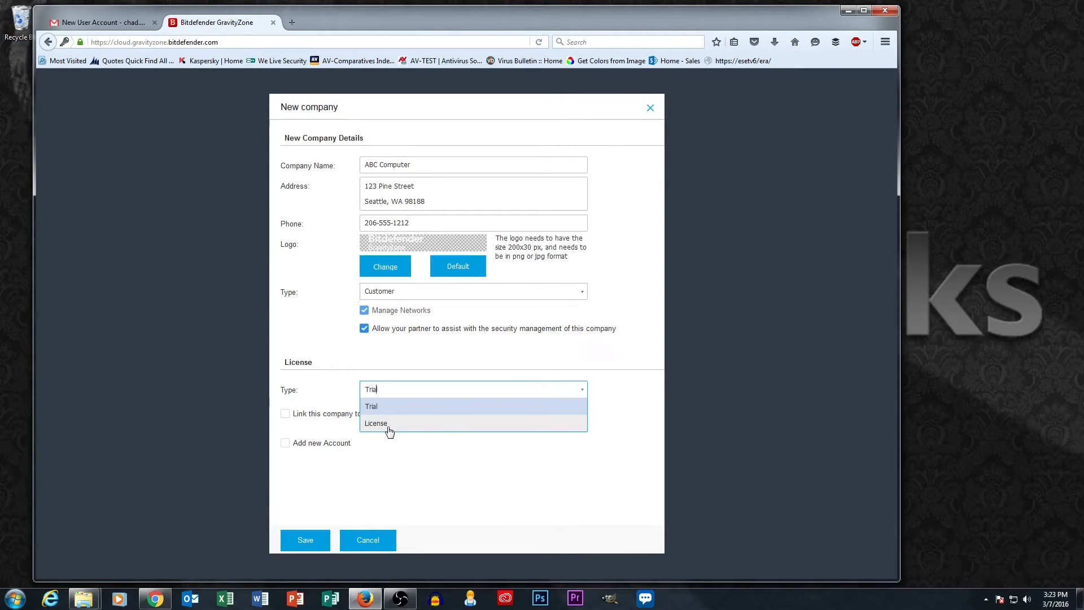
pyautogui.click(376, 423)
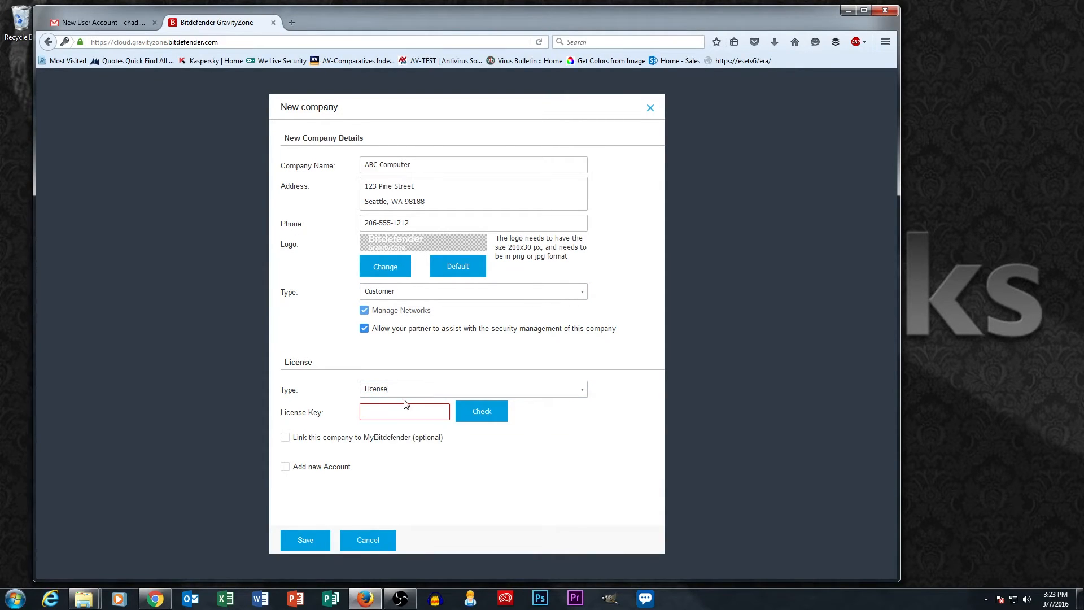
pyautogui.click(472, 388)
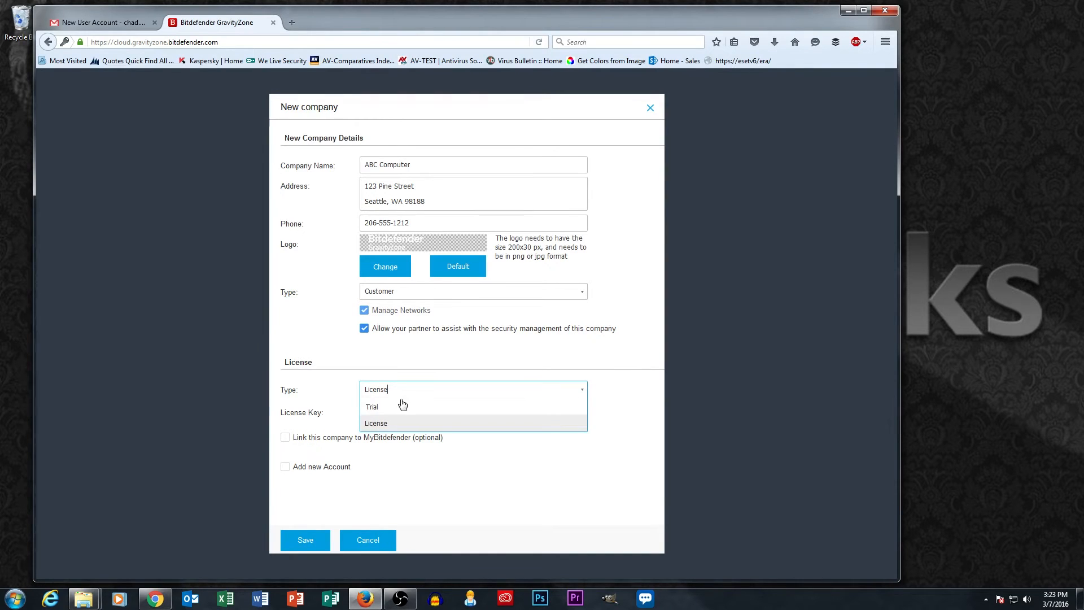
pyautogui.click(372, 406)
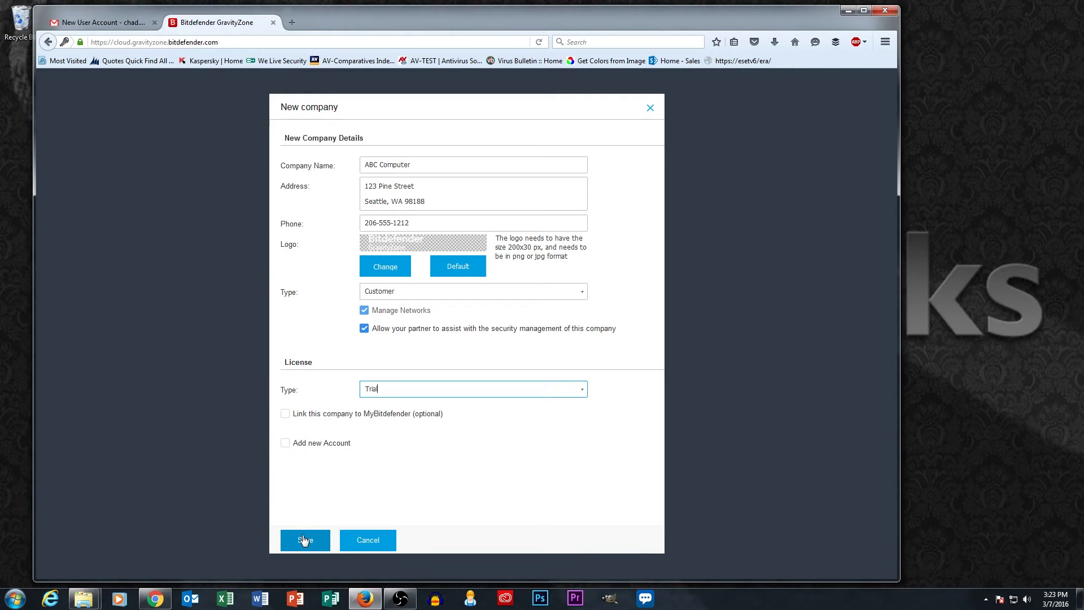
pyautogui.moveTo(347, 527)
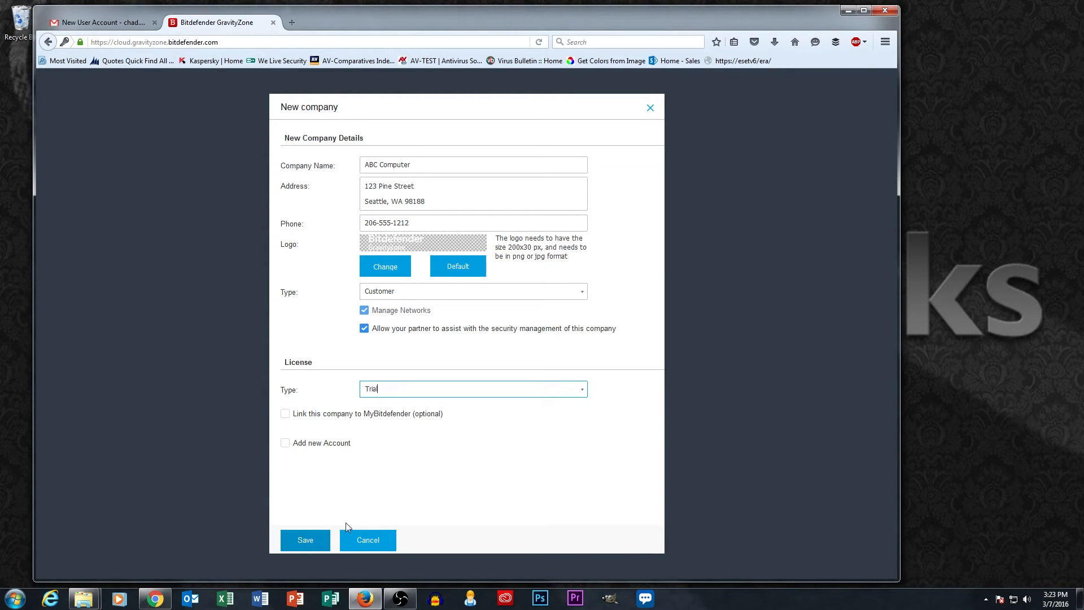
pyautogui.click(305, 540)
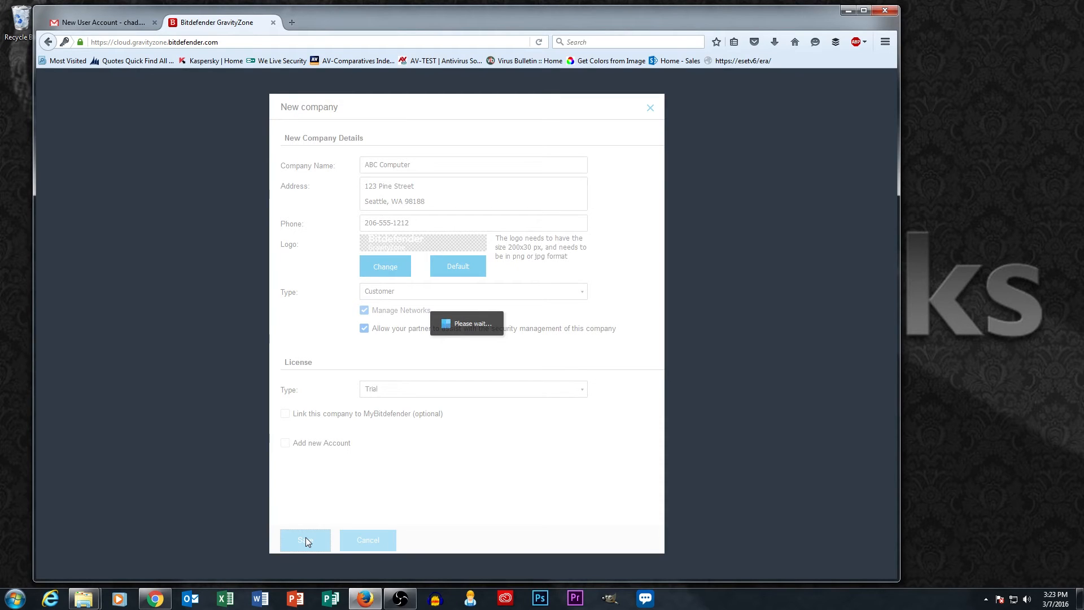
# Step: Confirm the save so ABC Computer is listed with license validity through 06 Apr 2016
pyautogui.click(305, 540)
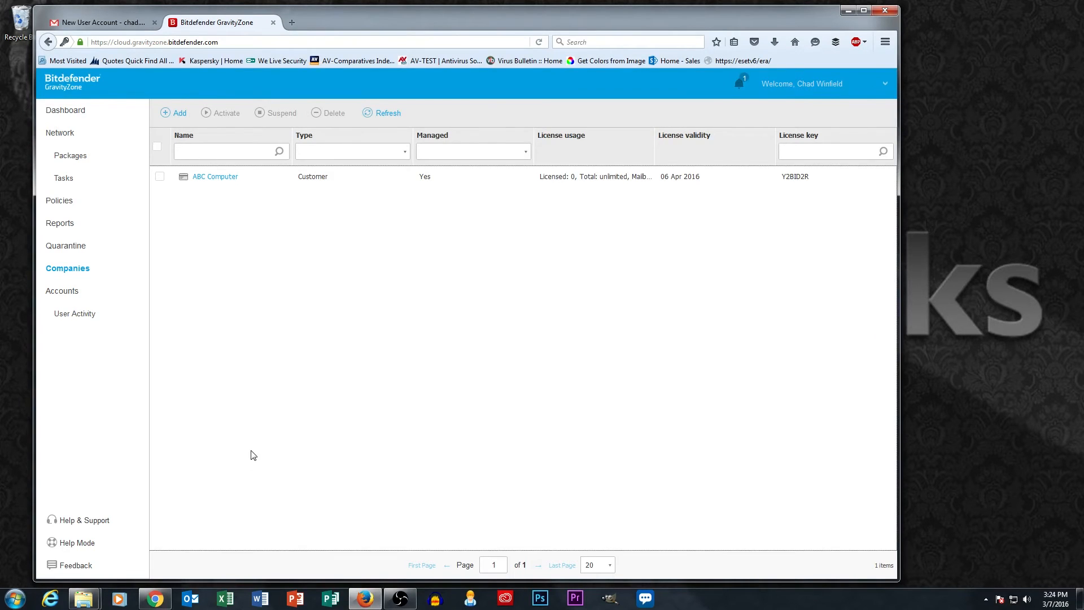
pyautogui.moveTo(232, 234)
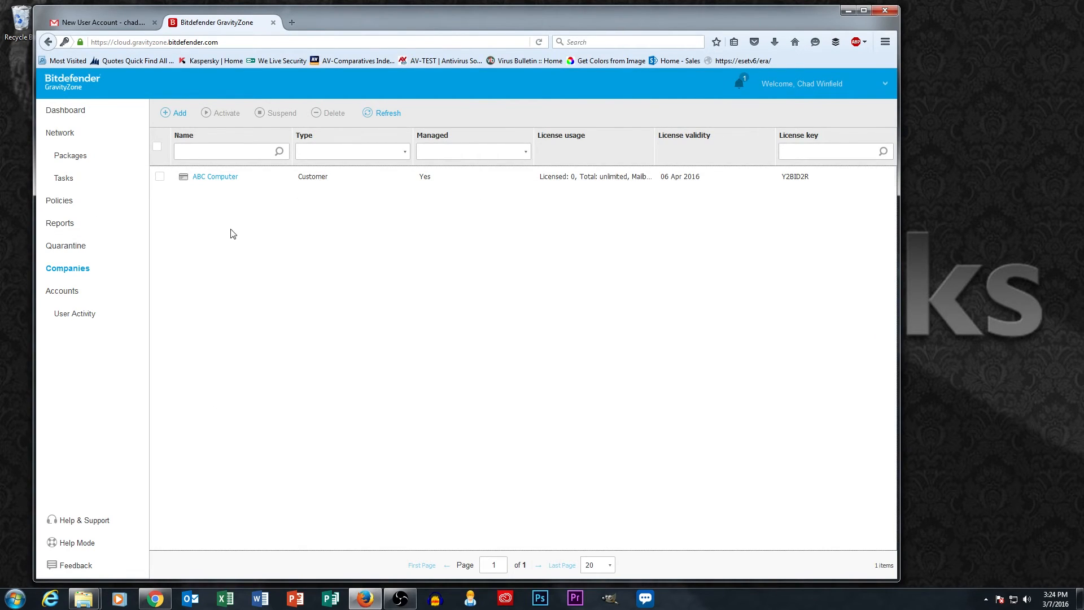
pyautogui.moveTo(191, 203)
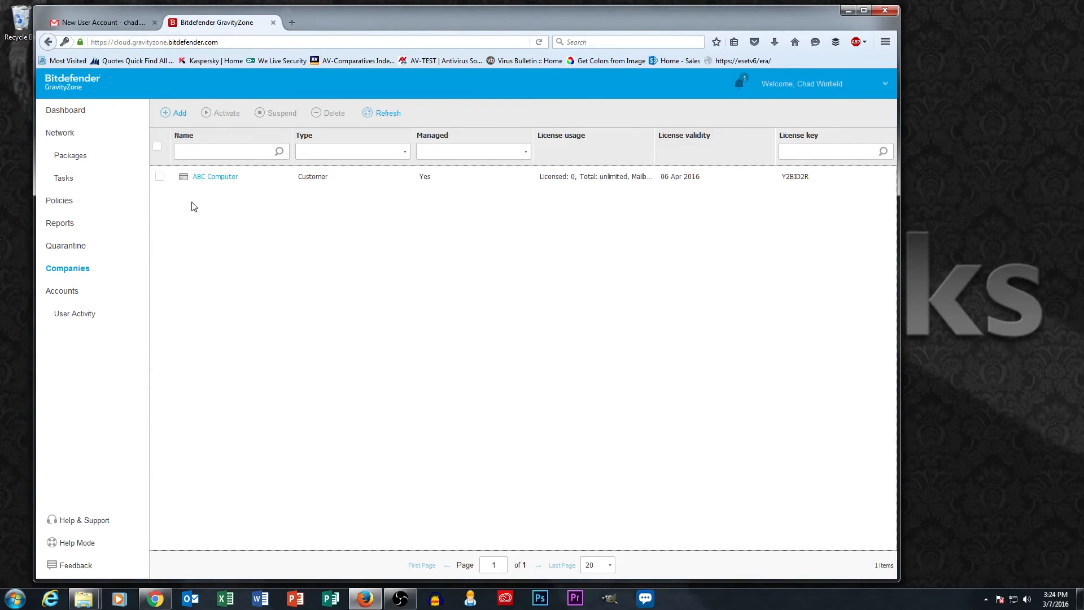
pyautogui.moveTo(185, 454)
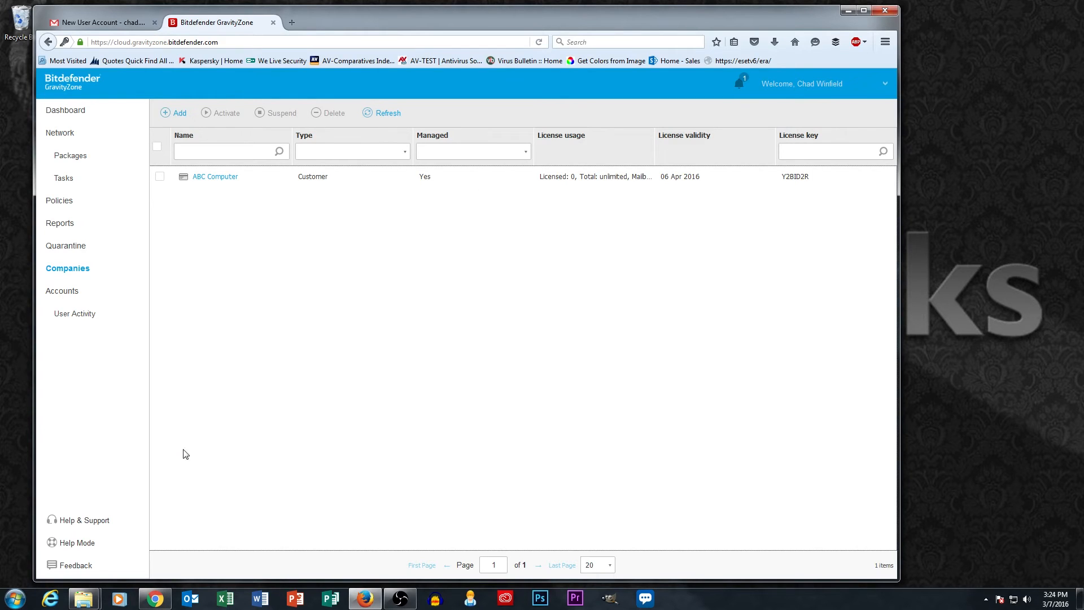
pyautogui.moveTo(162, 190)
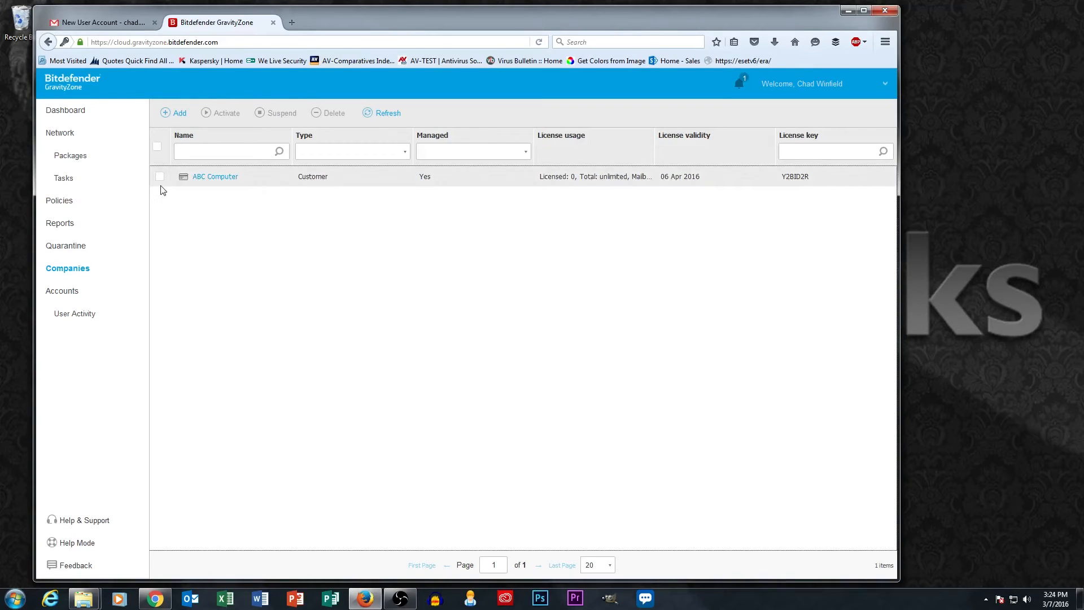
pyautogui.moveTo(192, 308)
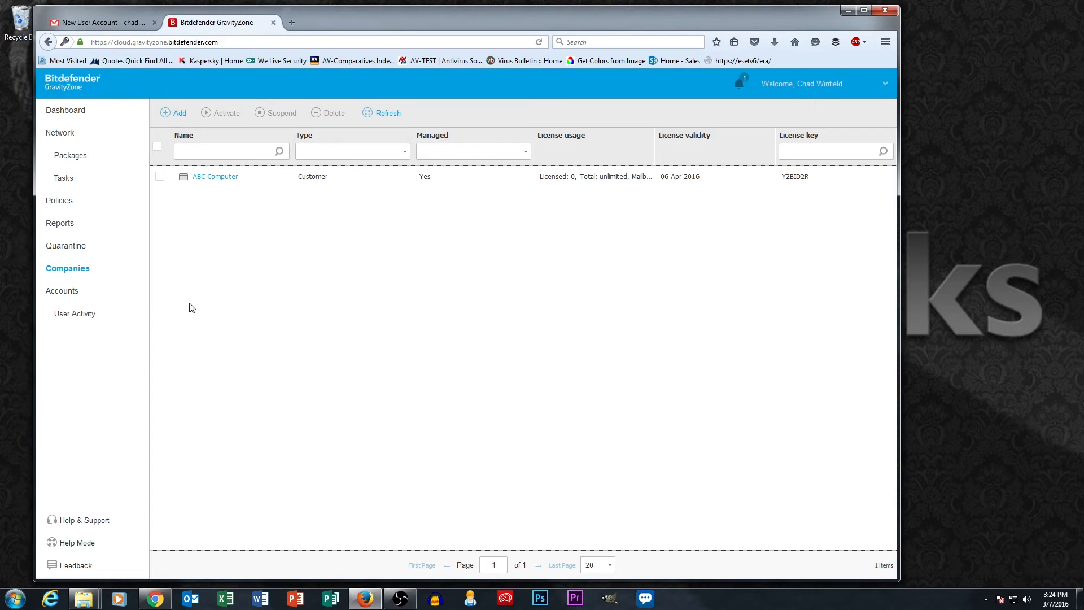
pyautogui.moveTo(196, 304)
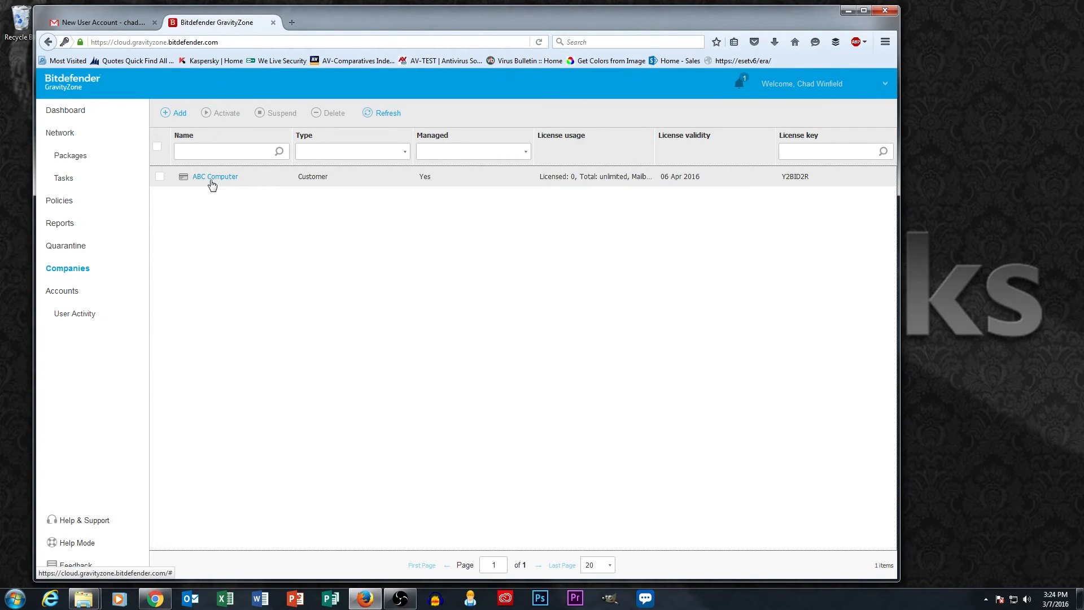
# Step: Open the ABC Computer record, then start a new blank company form
pyautogui.click(215, 176)
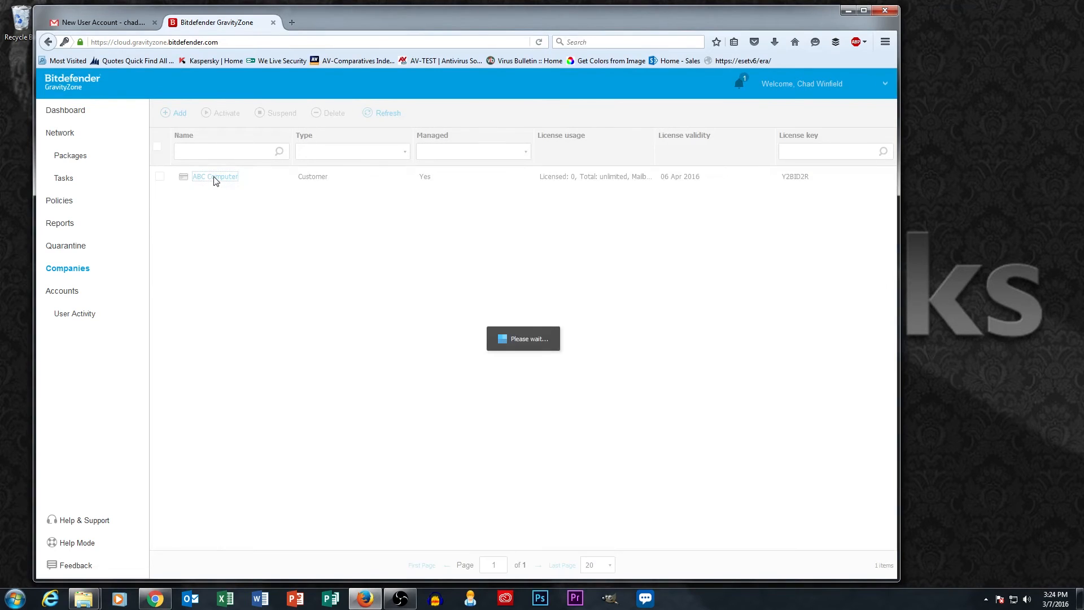
pyautogui.click(215, 177)
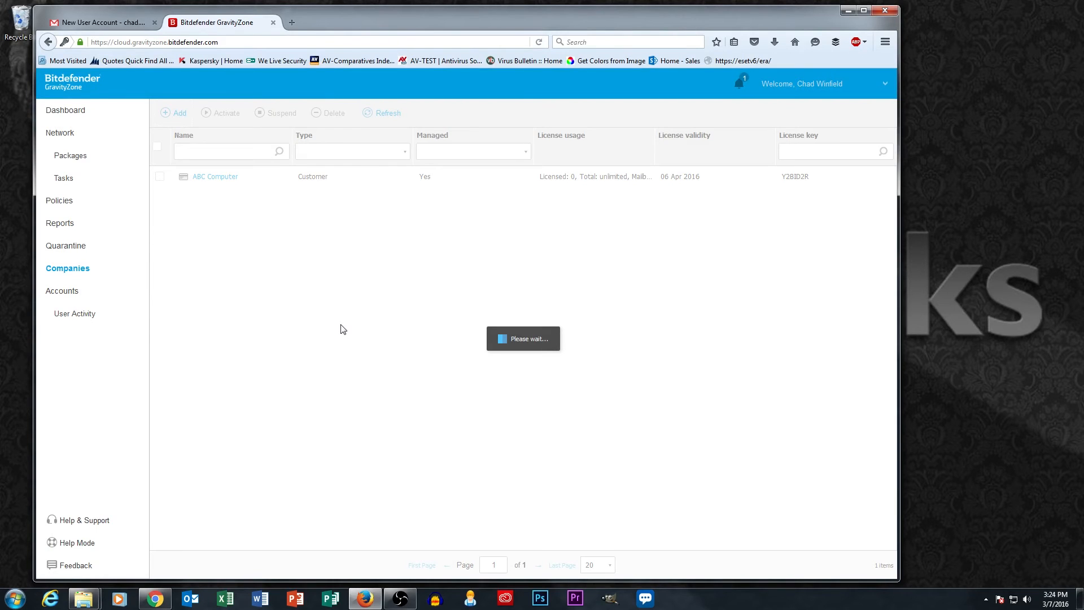
pyautogui.click(176, 113)
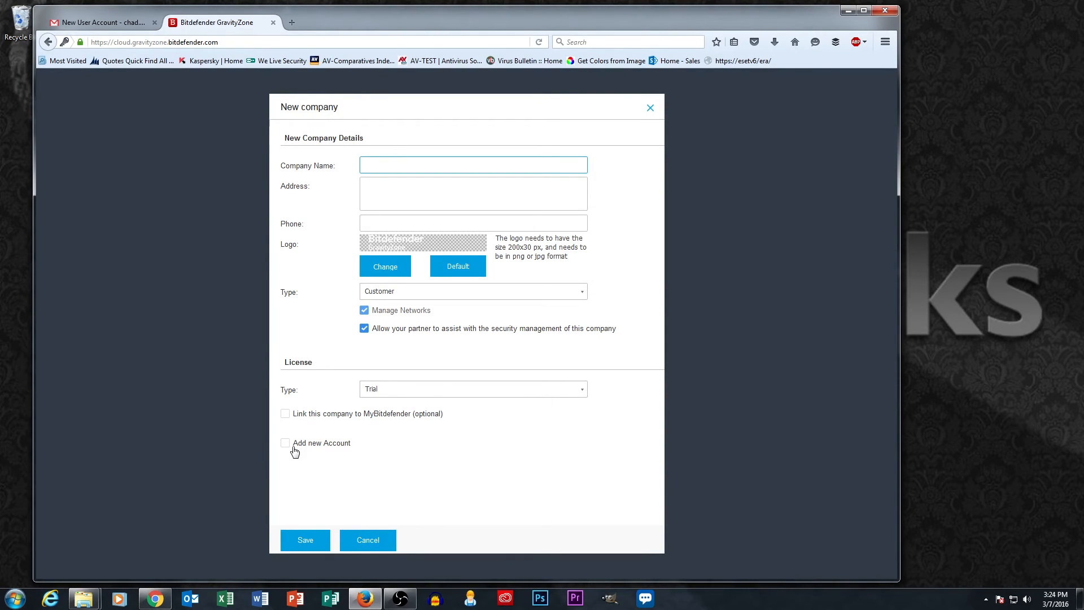
# Step: Name the company XYZ Landscaping with address 123 Pine Street, Seattle, WA 98188
pyautogui.click(473, 165)
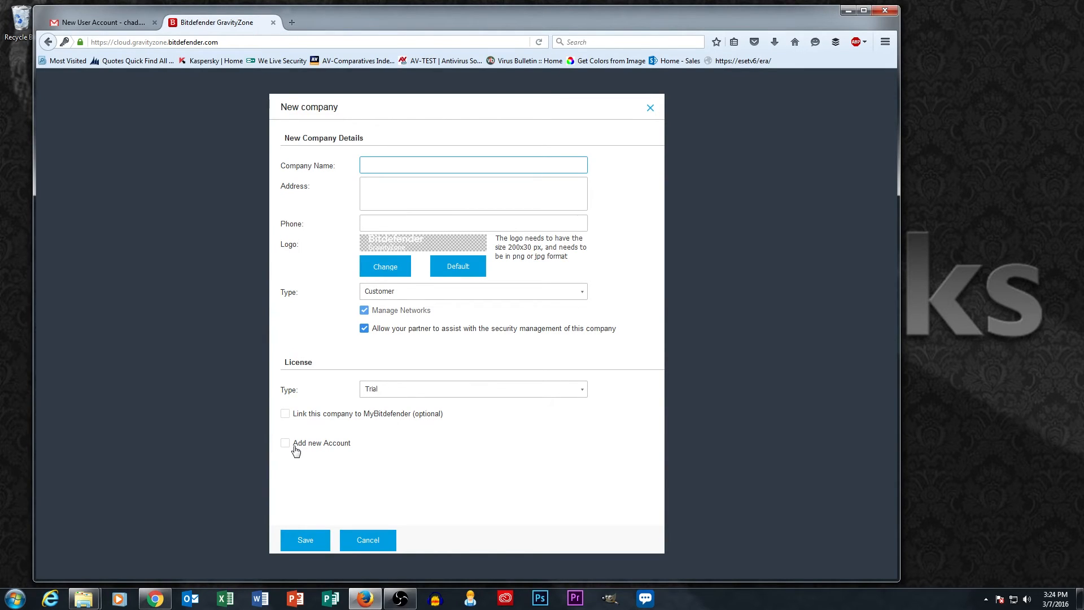
pyautogui.write('XYZ Lands')
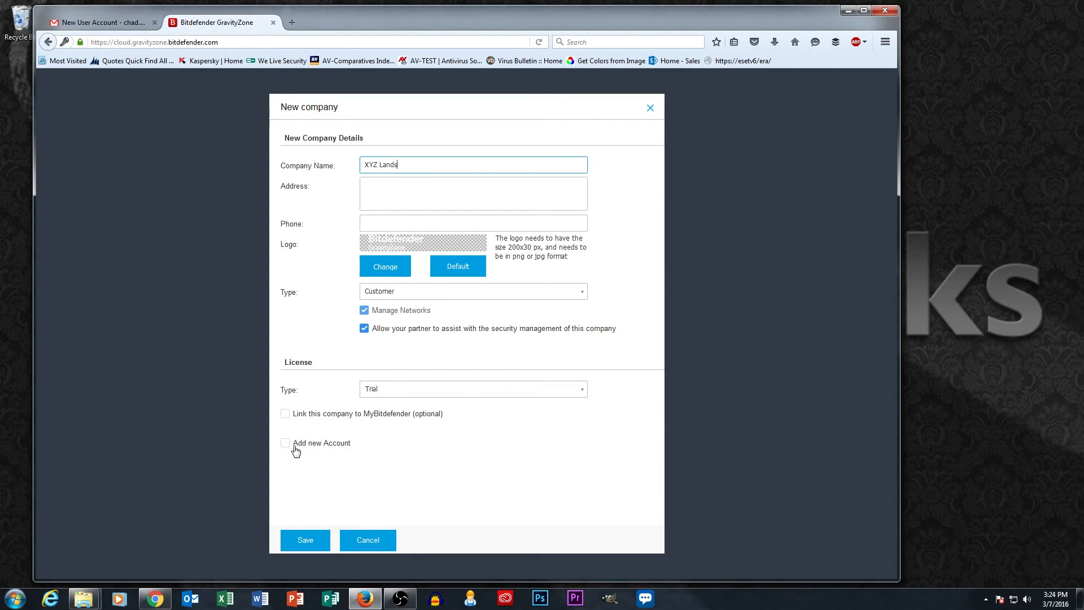
pyautogui.write('caping')
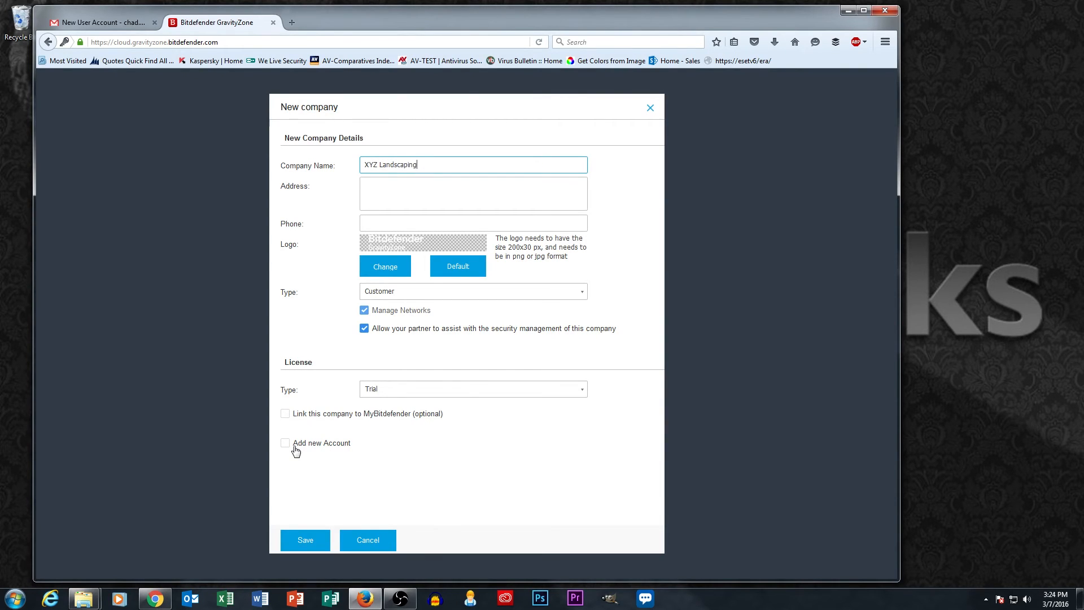
pyautogui.click(473, 193)
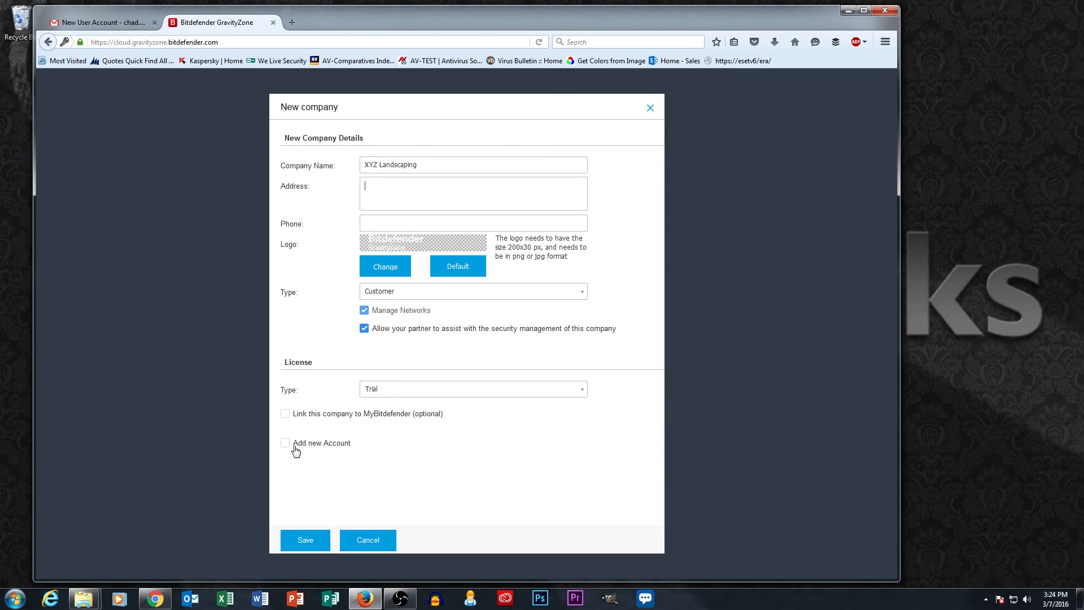
pyautogui.write('123 Pine')
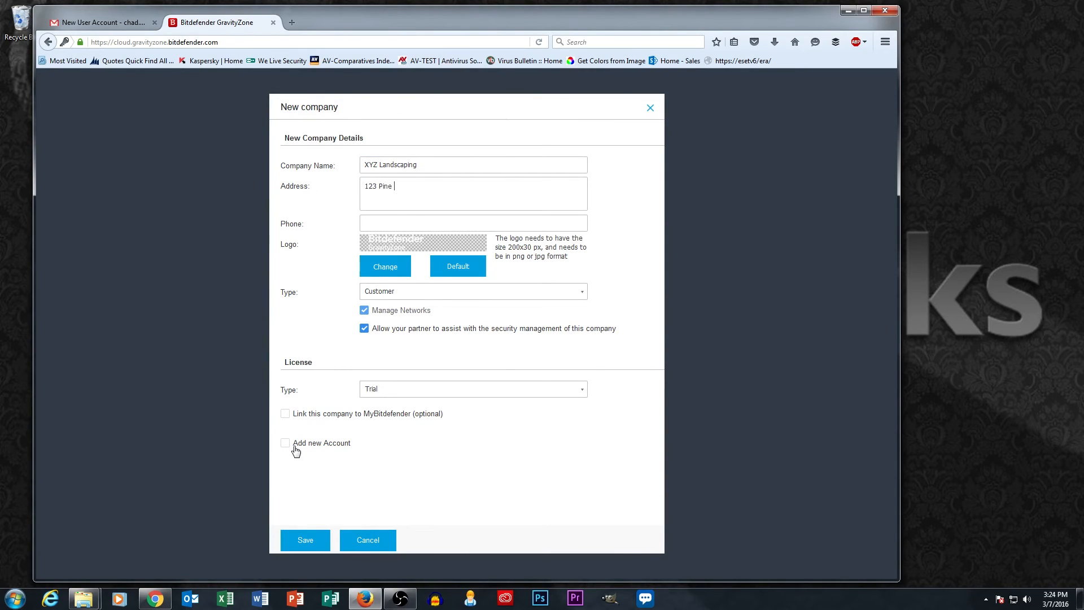
pyautogui.write('Street')
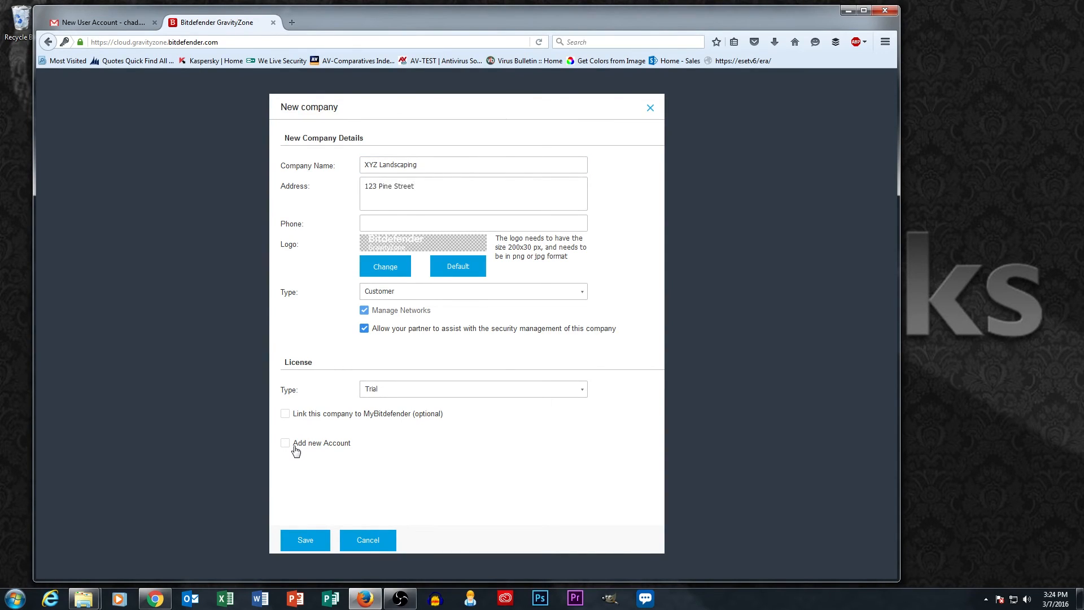
pyautogui.write('Seattle,')
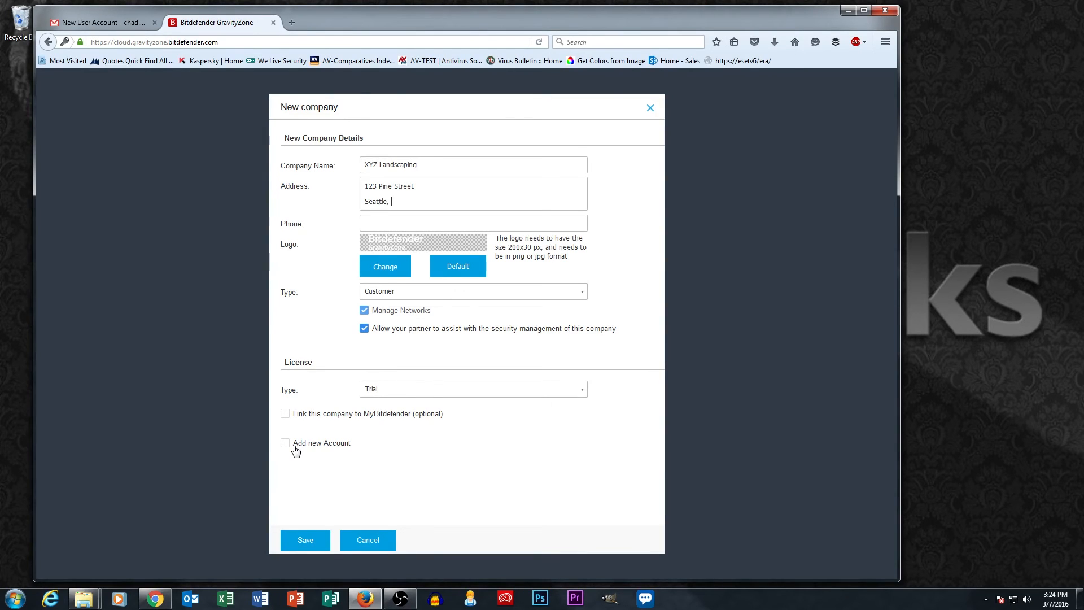
pyautogui.write('WA 98188')
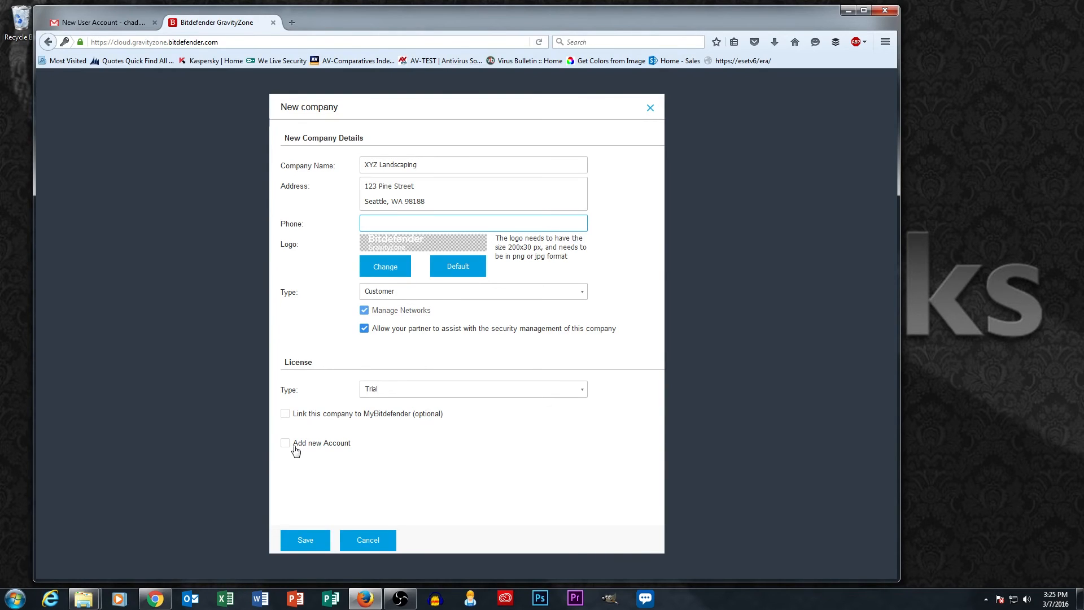
pyautogui.write('425-55-')
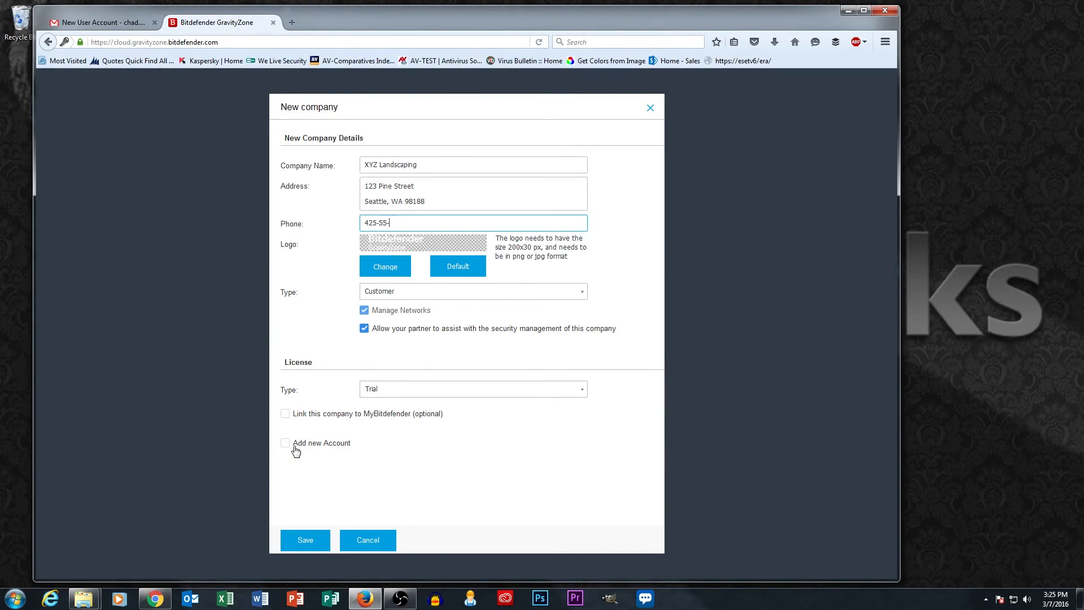
pyautogui.write('5')
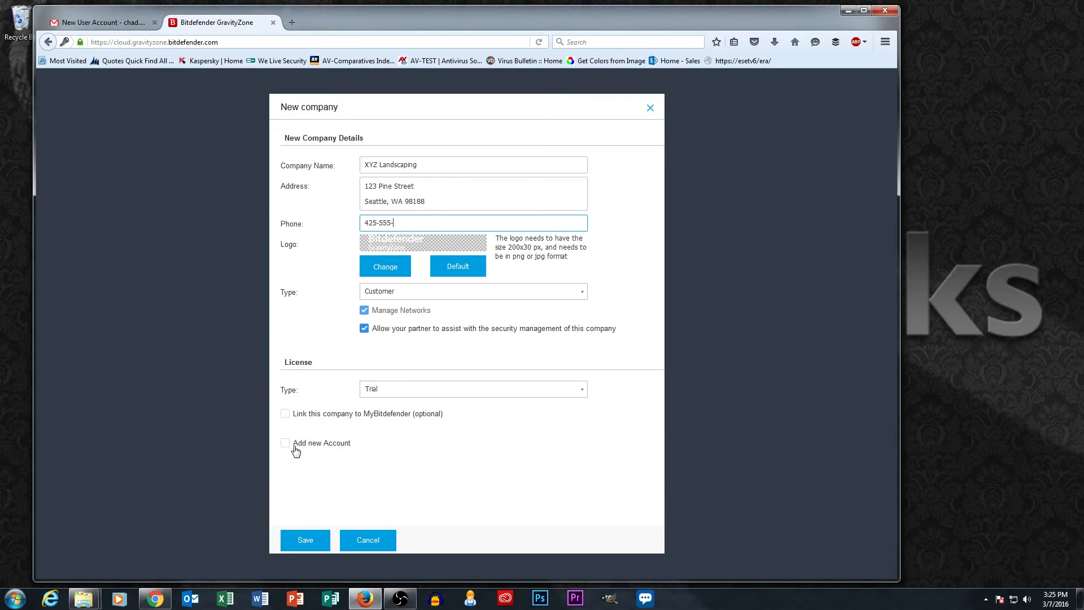
pyautogui.write('1212')
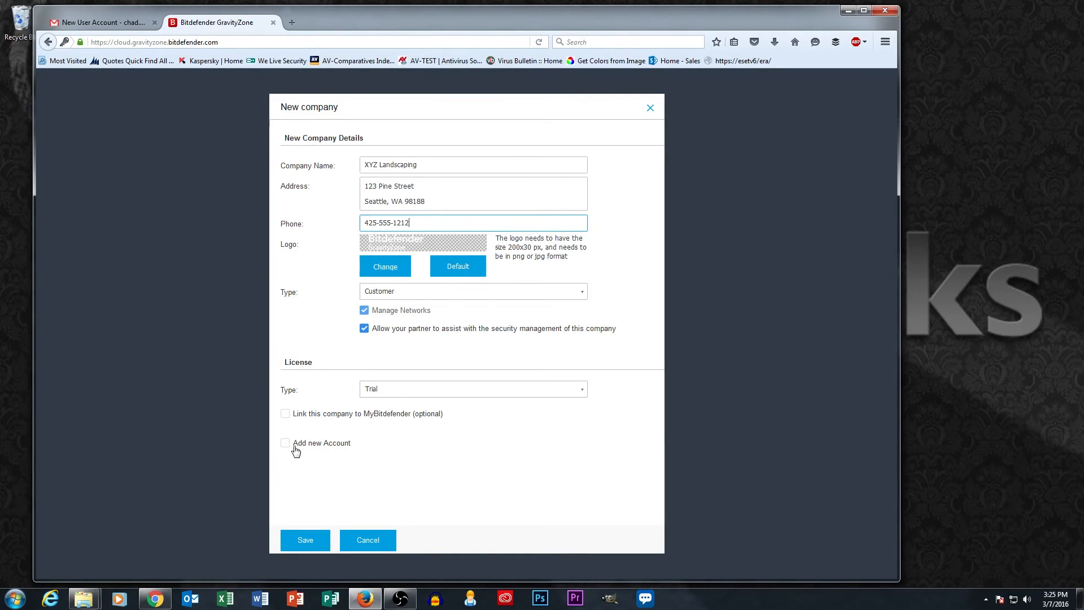
pyautogui.moveTo(335, 466)
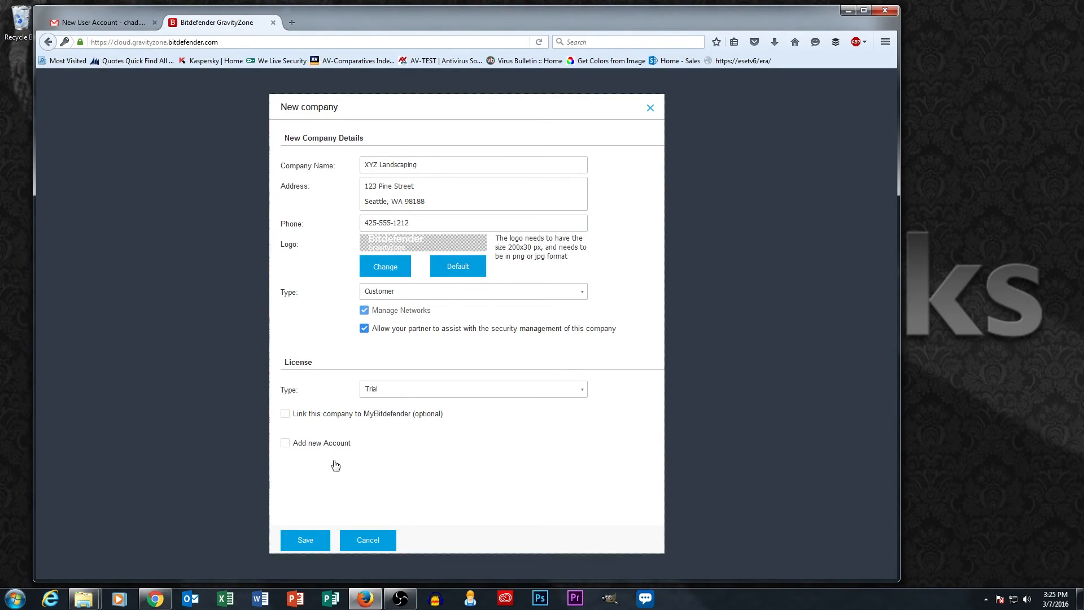
pyautogui.click(285, 443)
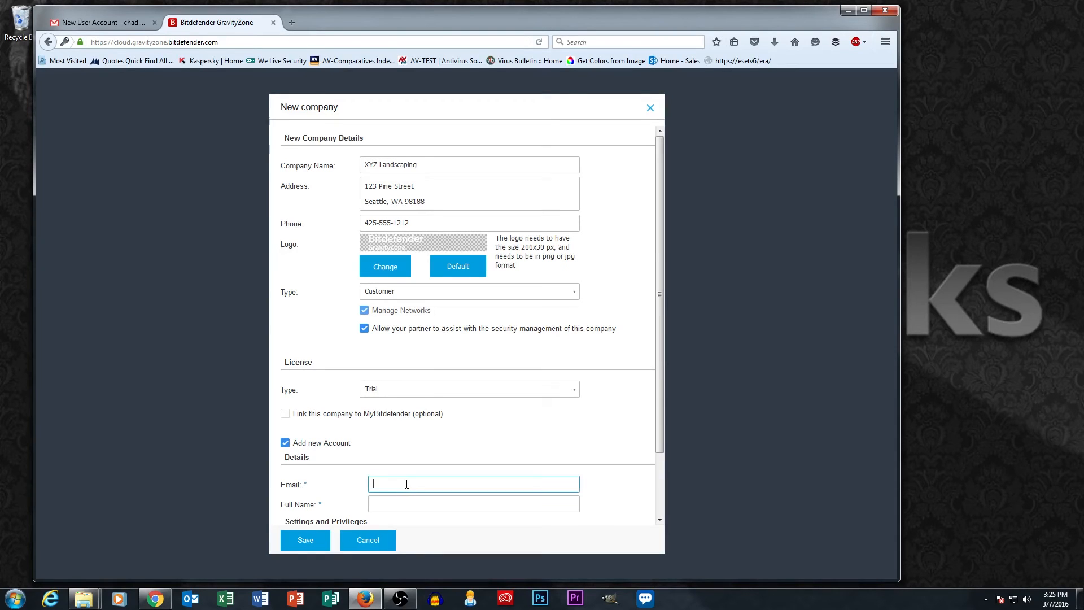
pyautogui.write('Joe S,')
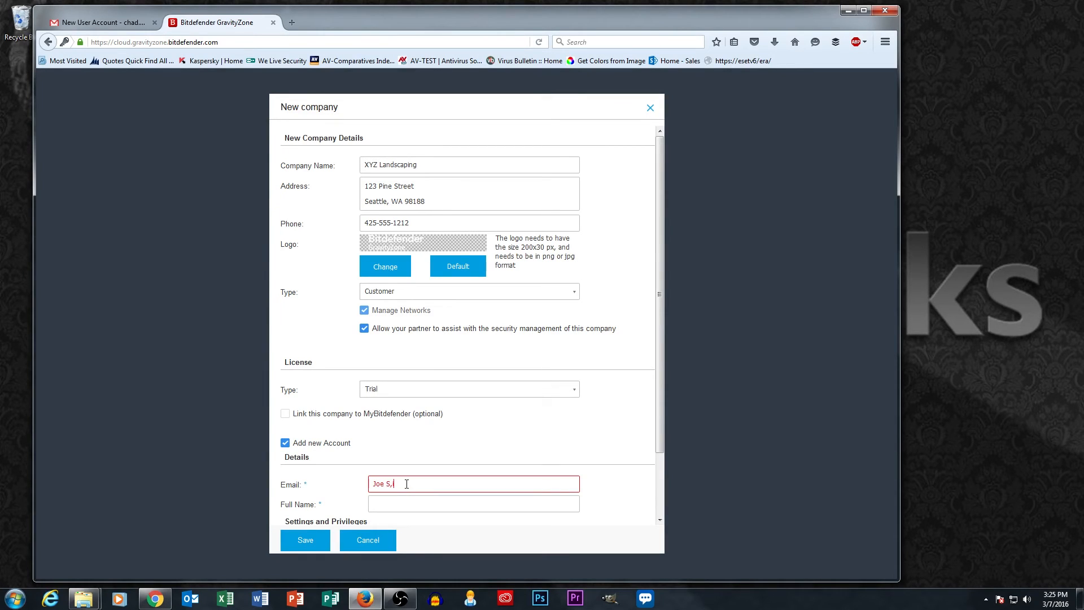
pyautogui.write('mith')
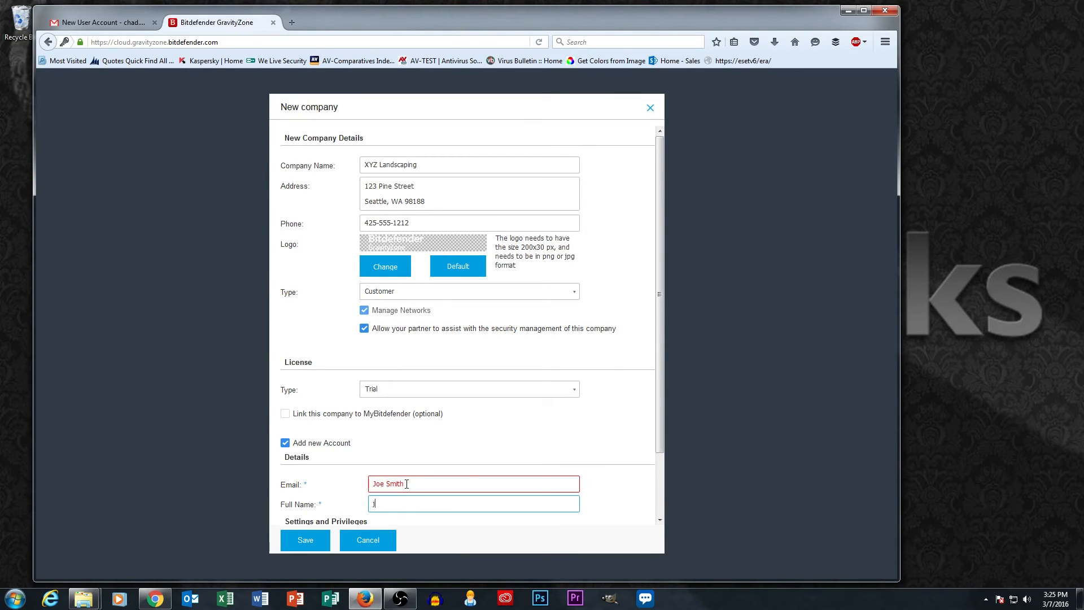
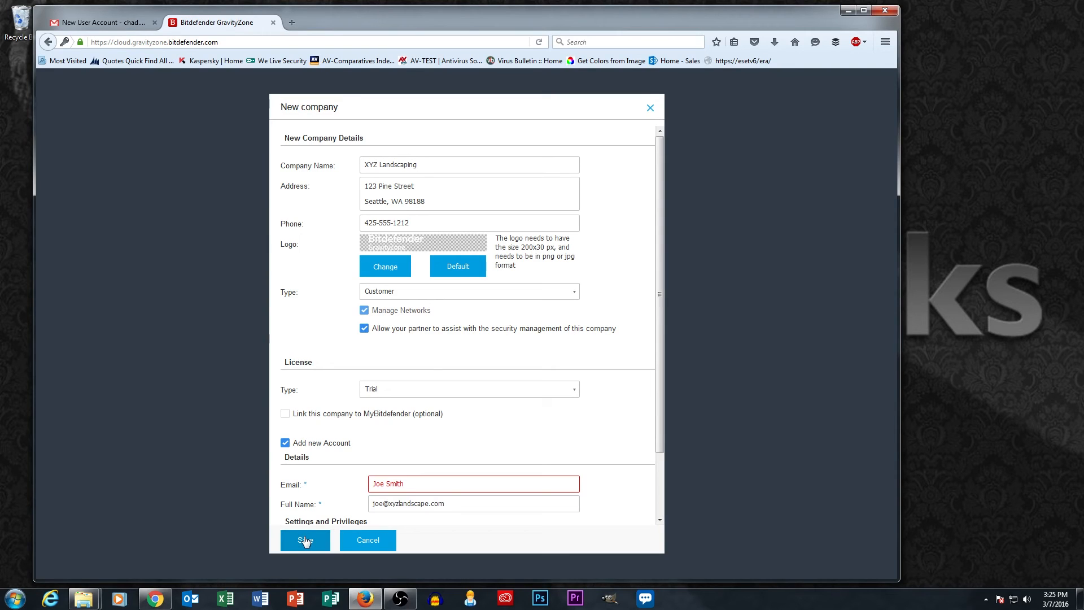
pyautogui.tripleClick(474, 503)
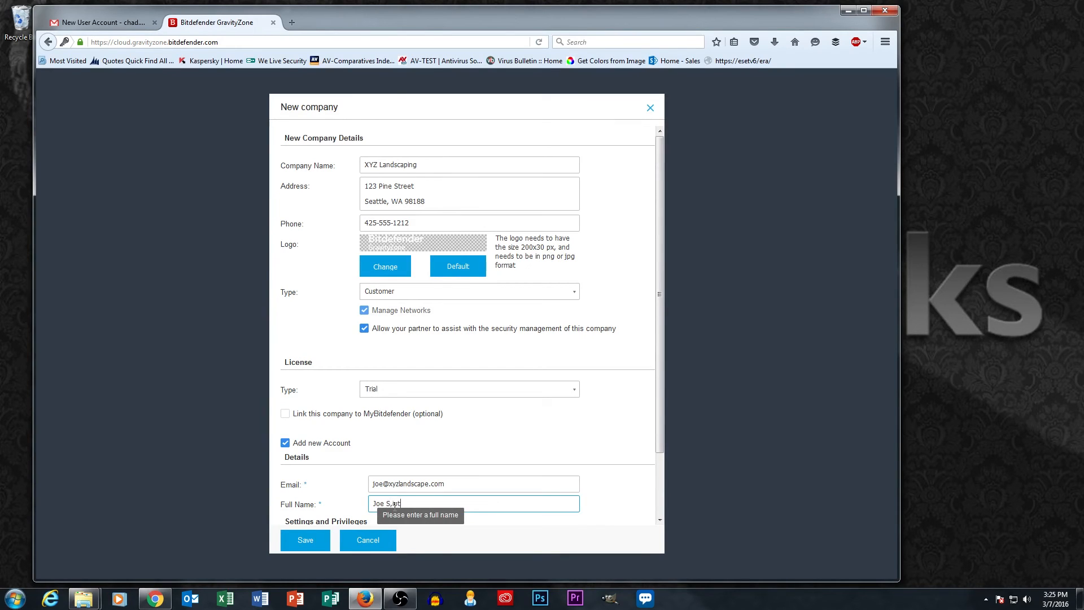
pyautogui.write('mith')
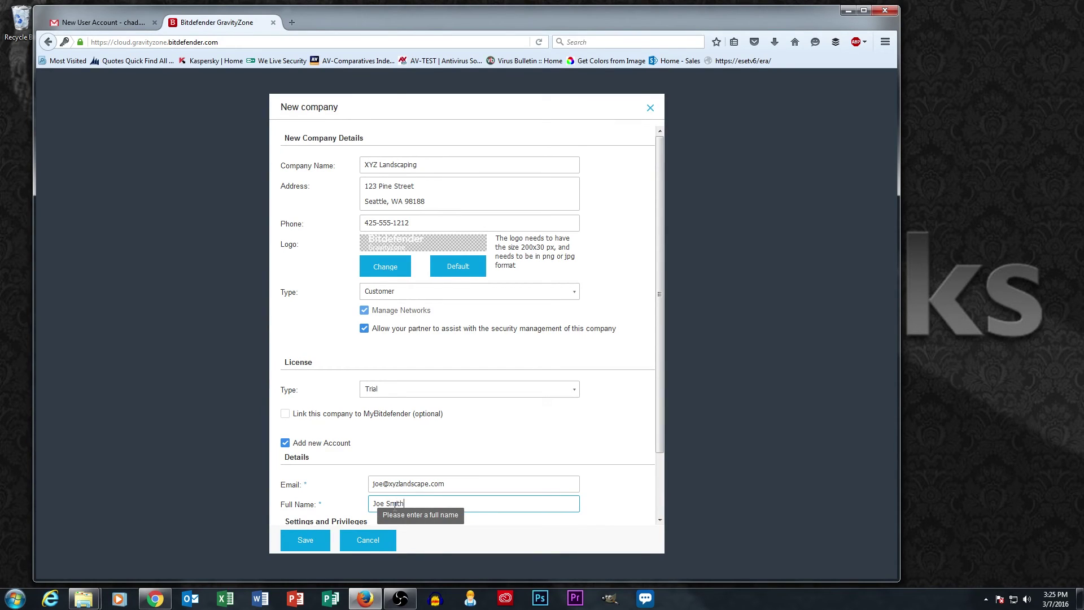
pyautogui.click(305, 540)
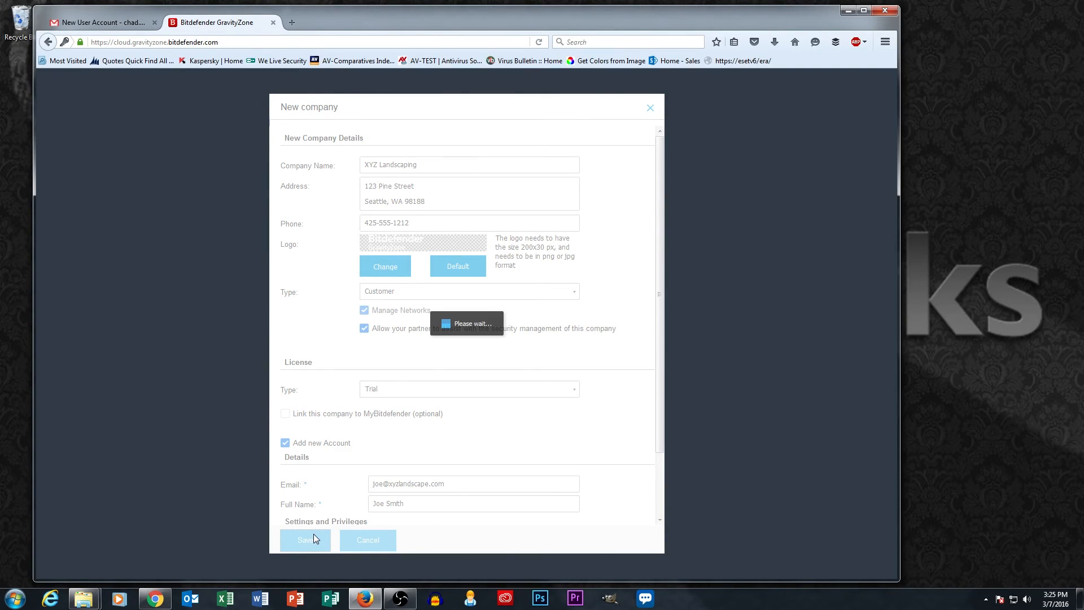
# Step: Confirm the save so XYZ Landscaping joins ABC Computer in the companies list
pyautogui.click(302, 540)
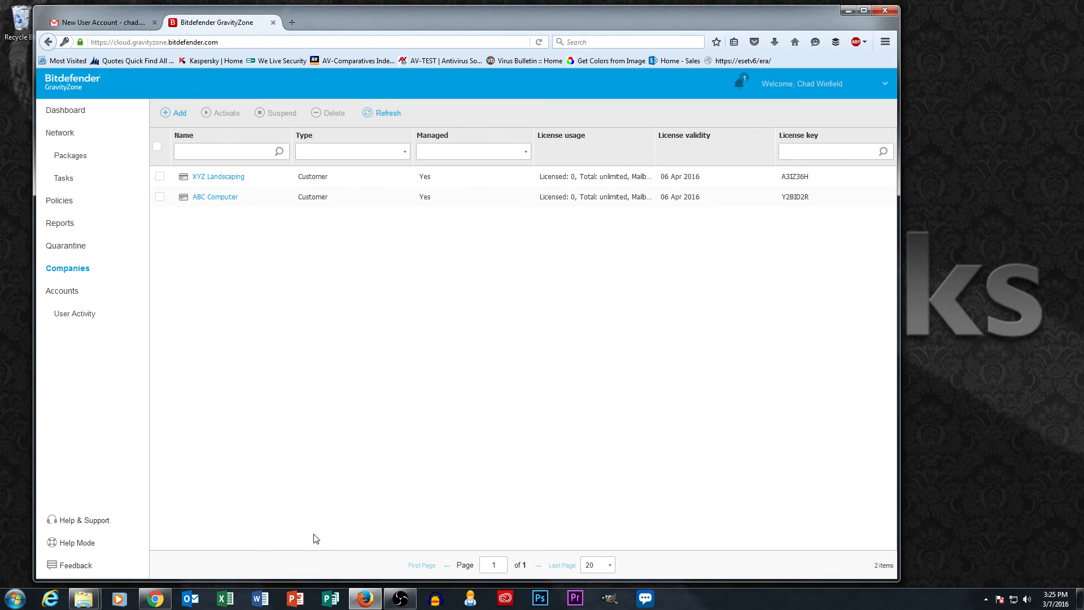
pyautogui.moveTo(70, 156)
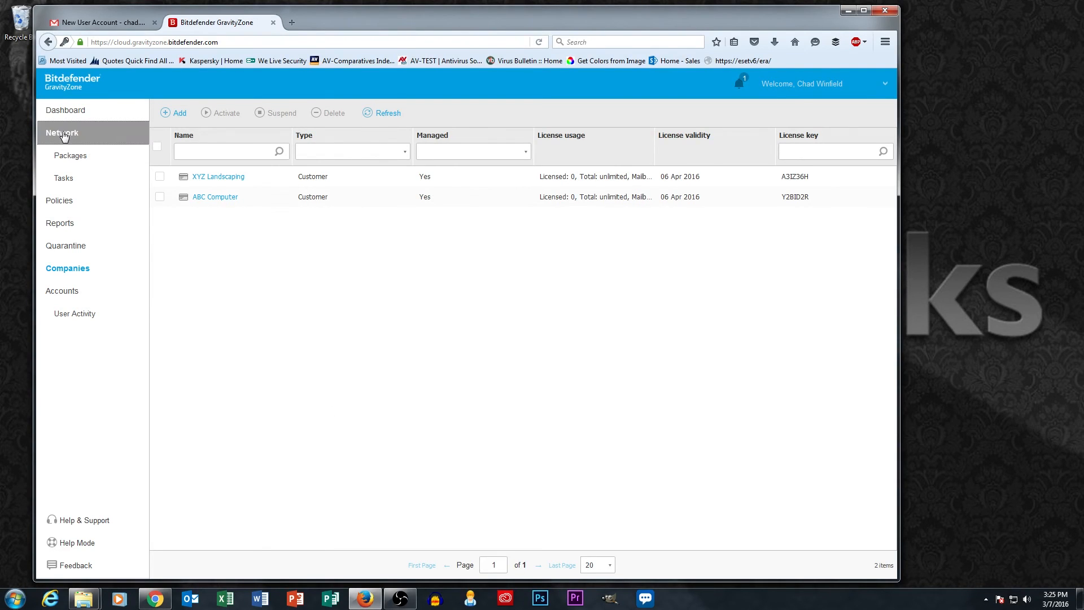
# Step: Expand the Network tree down through Companies to show XYZ Landscaping's groups
pyautogui.click(62, 132)
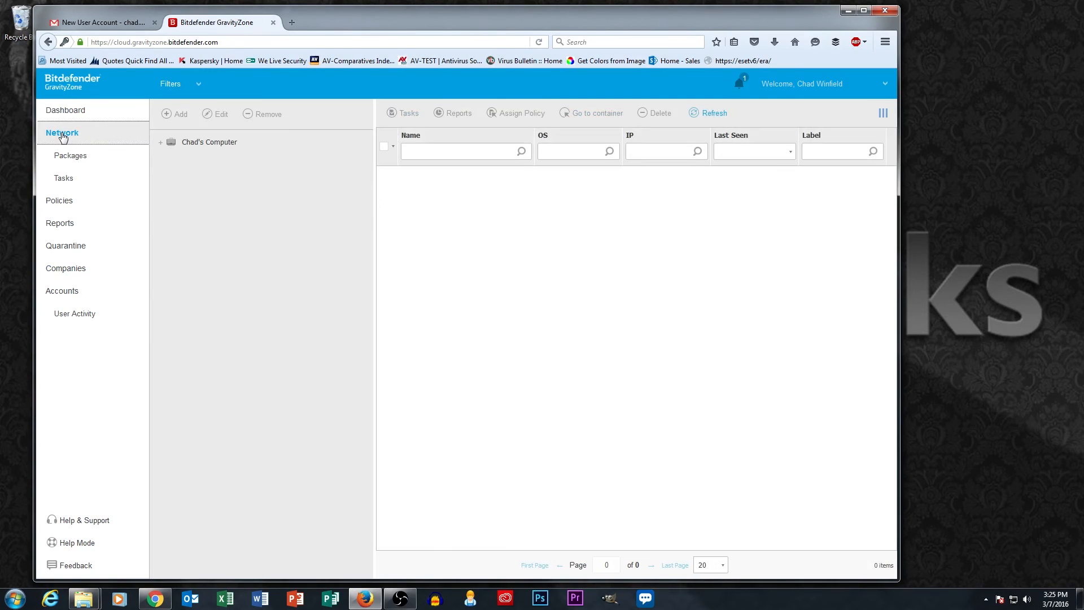
pyautogui.click(160, 142)
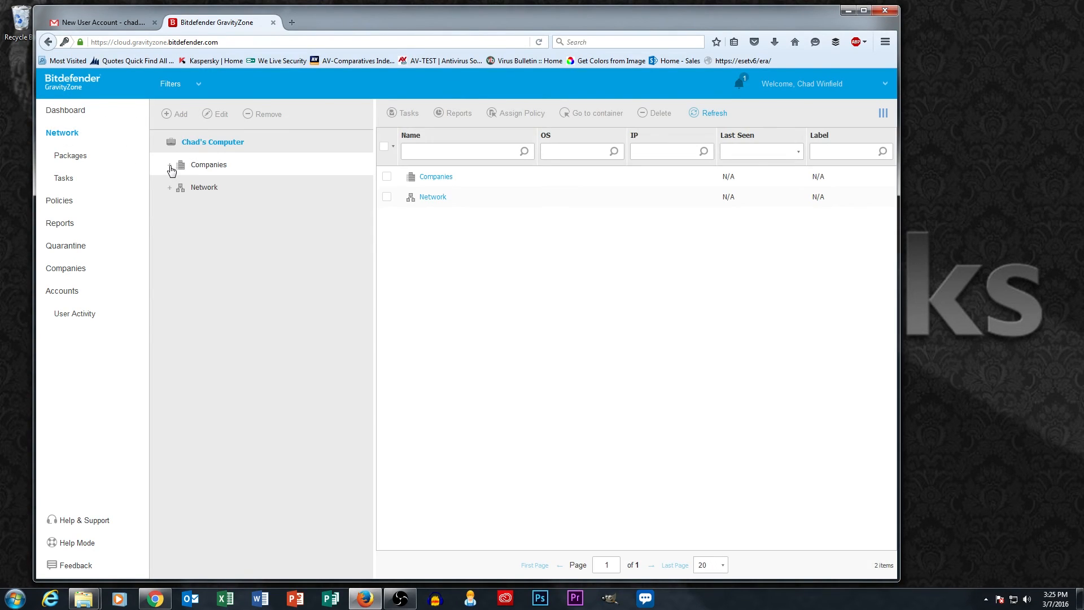
pyautogui.click(170, 169)
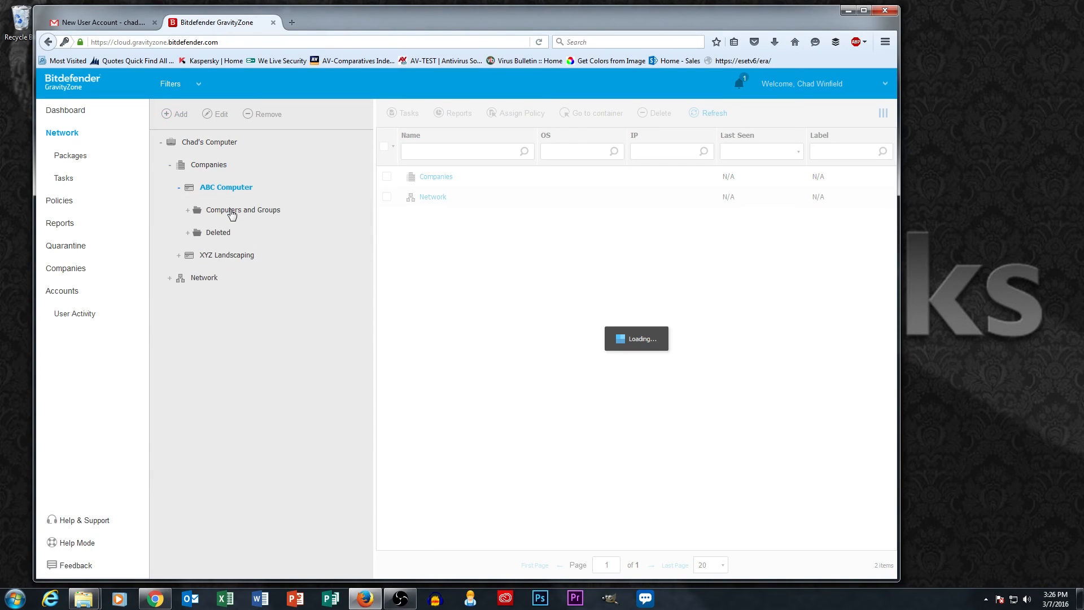
pyautogui.click(227, 254)
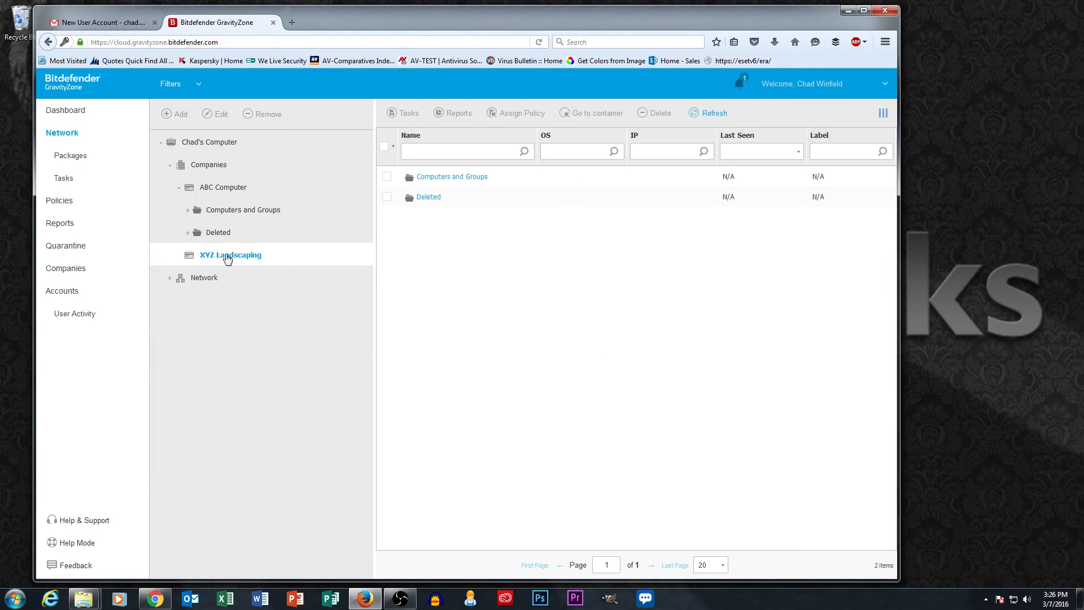
pyautogui.click(230, 254)
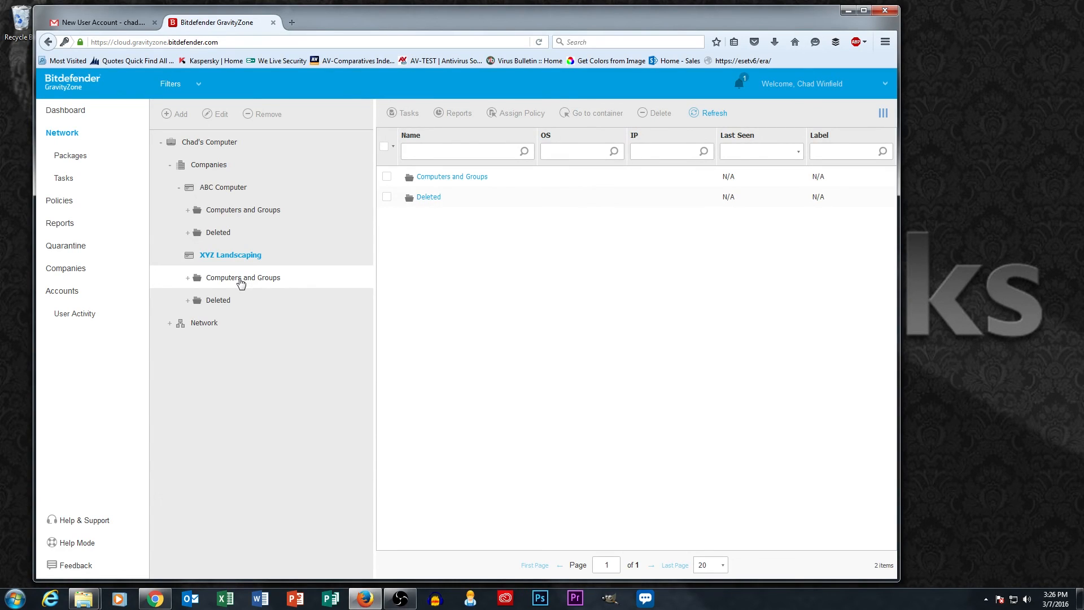
pyautogui.moveTo(262, 283)
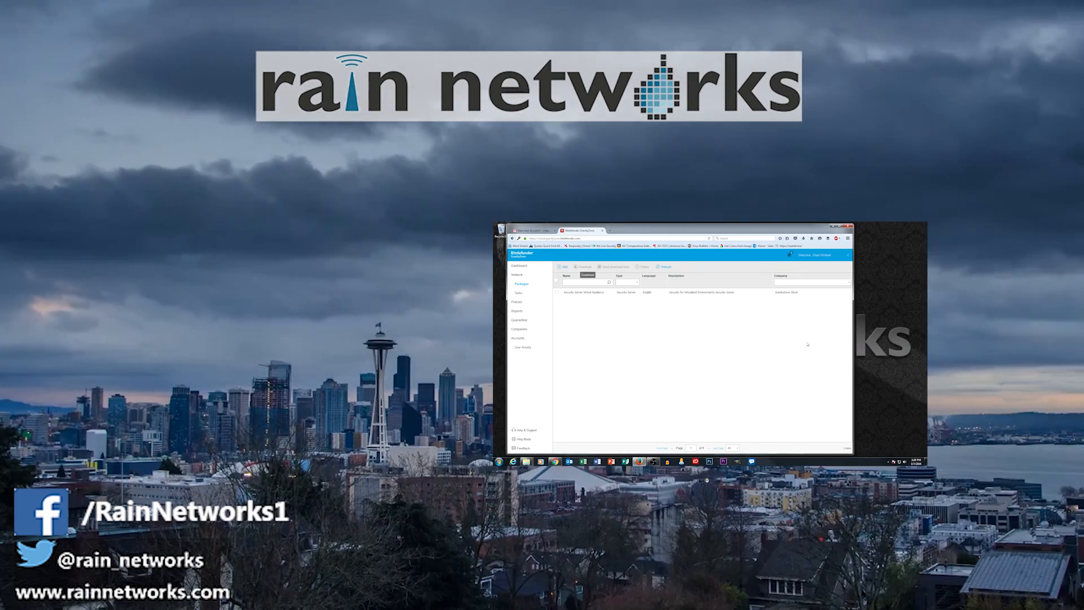
pyautogui.click(566, 267)
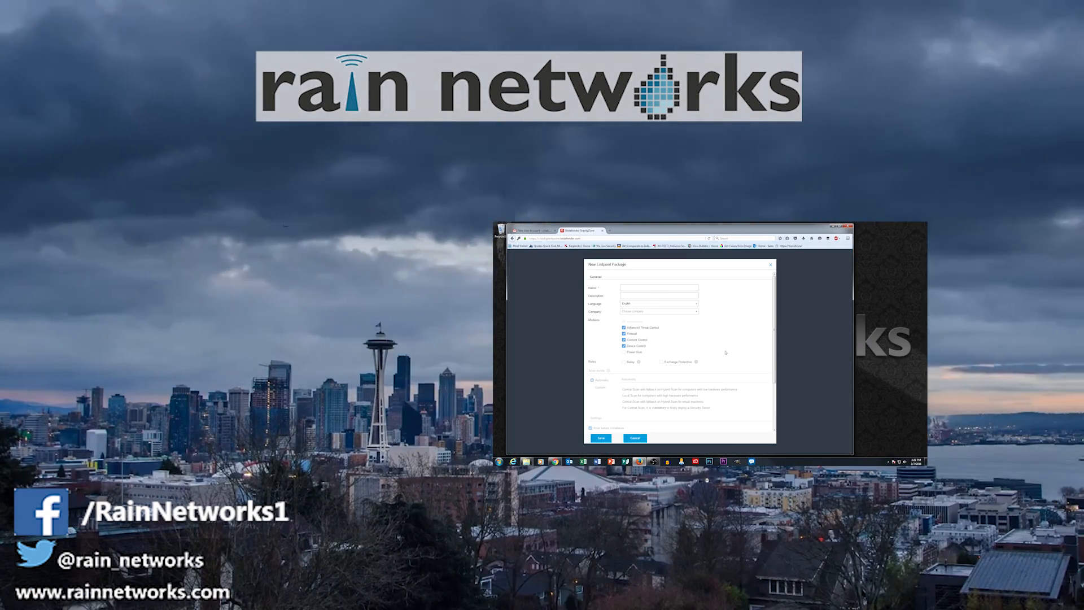